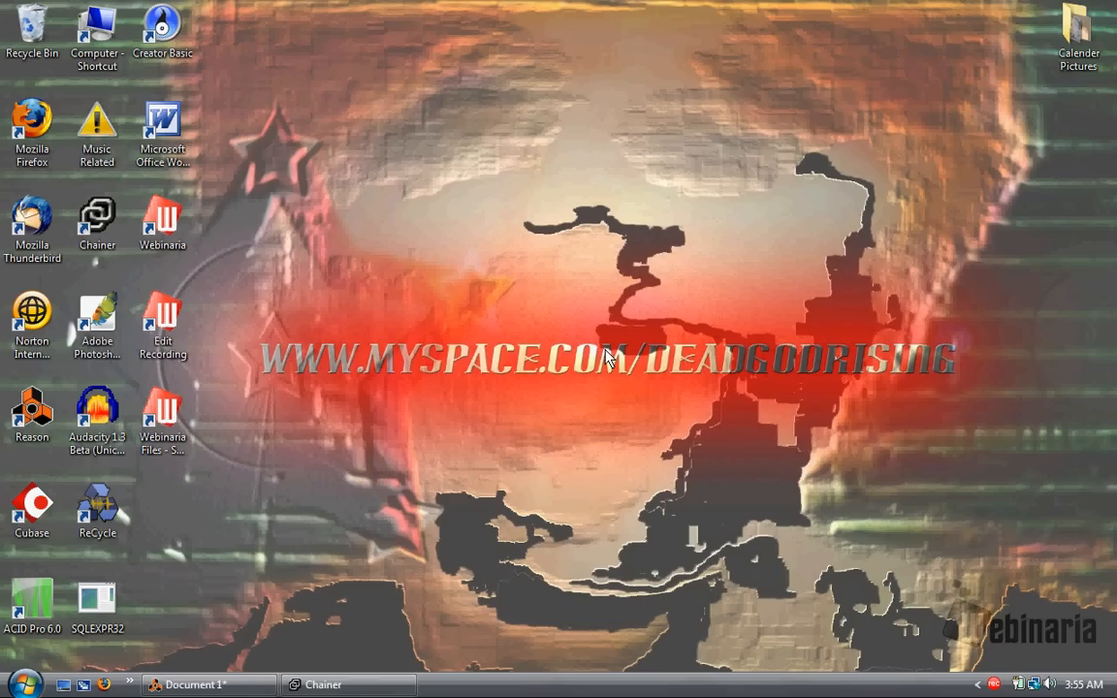
mouse_move(447, 463)
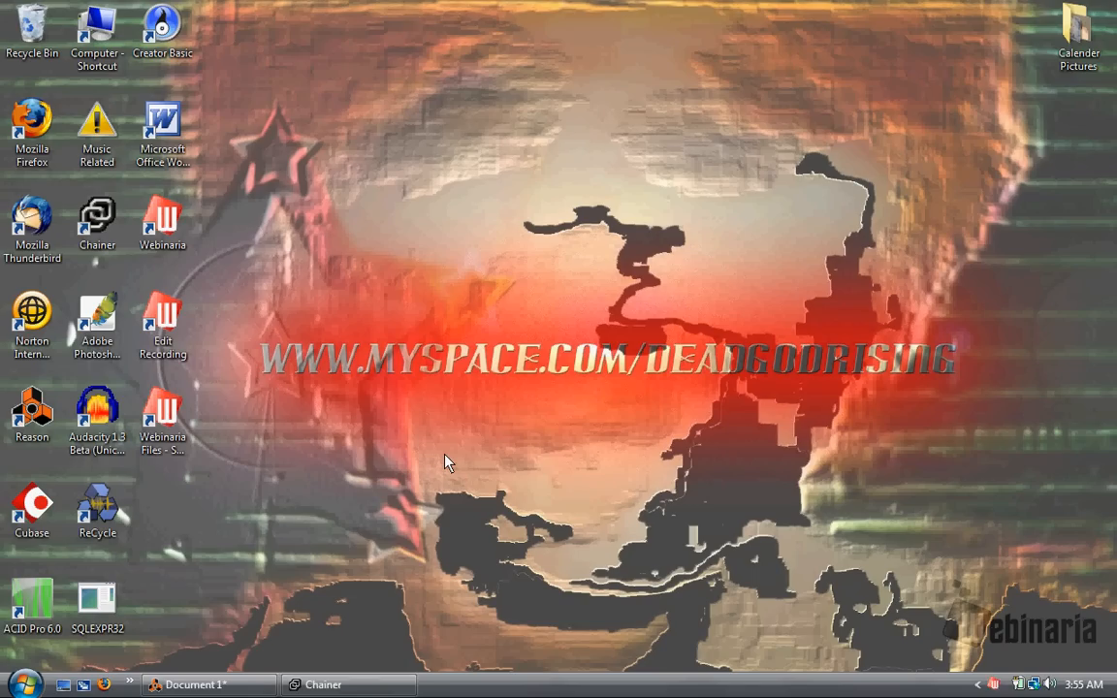
mouse_move(223, 309)
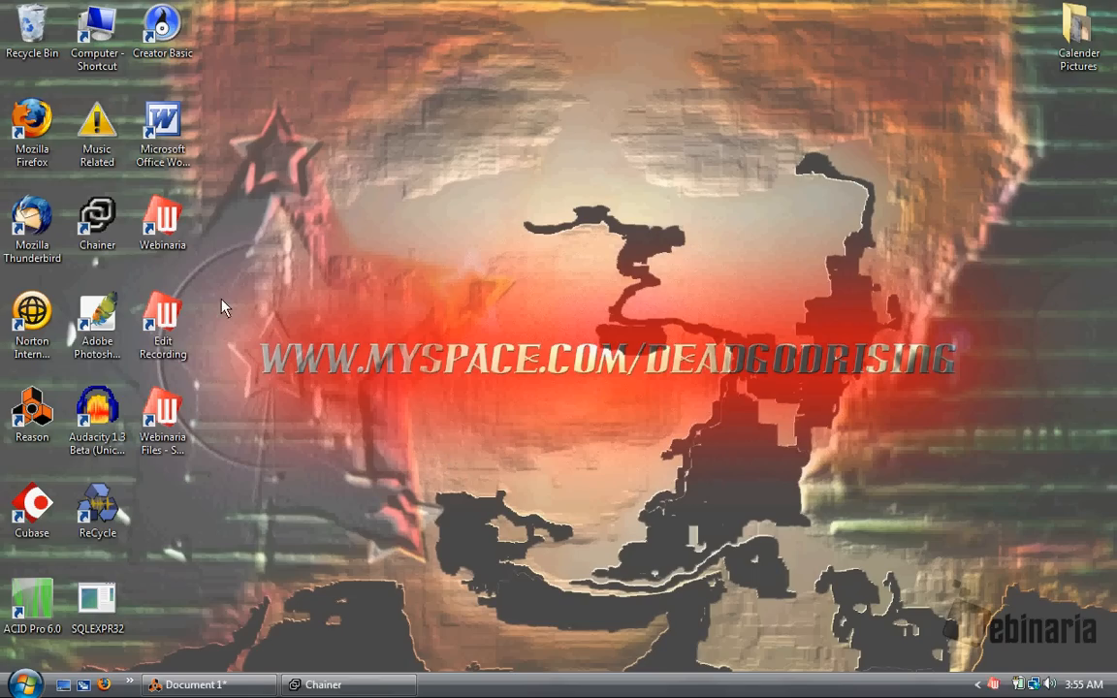
mouse_move(957, 574)
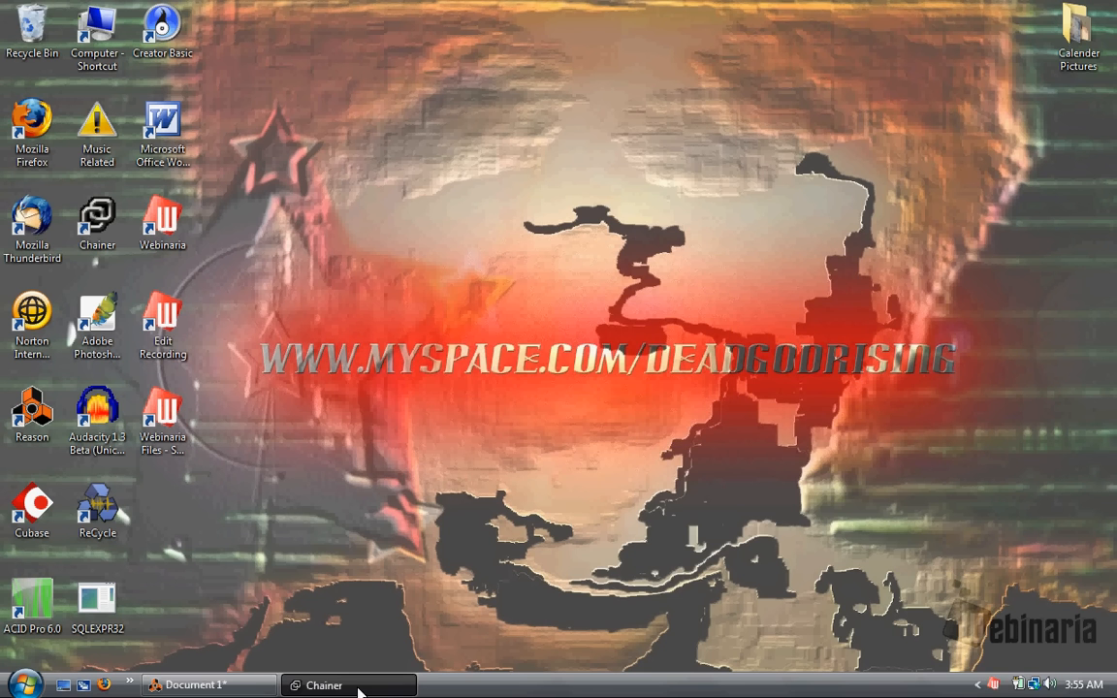
Restore the Chainer window showing INTRO, Ohmicide and Orca, and glance at its File menu.
left_click(322, 685)
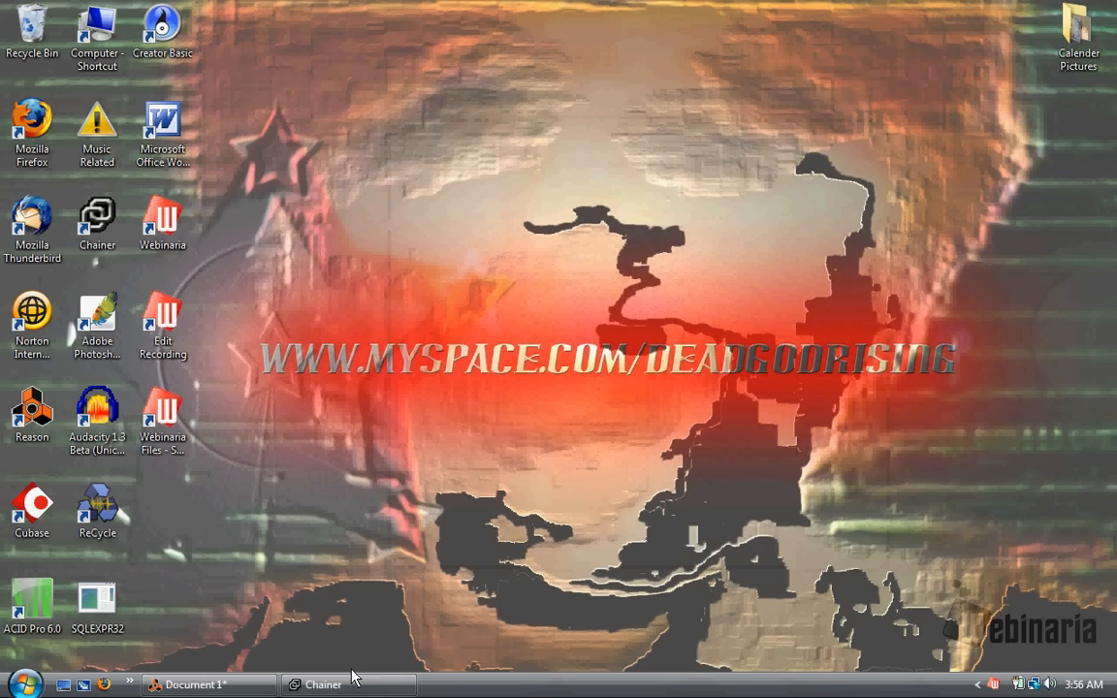
left_click(323, 684)
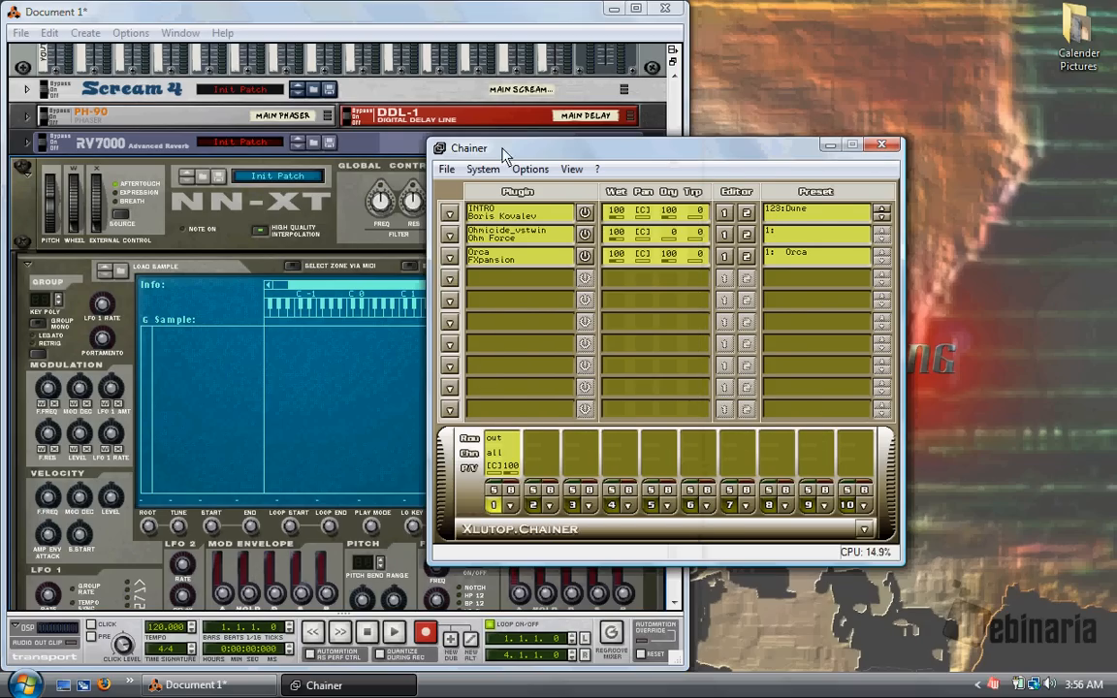
left_click(446, 168)
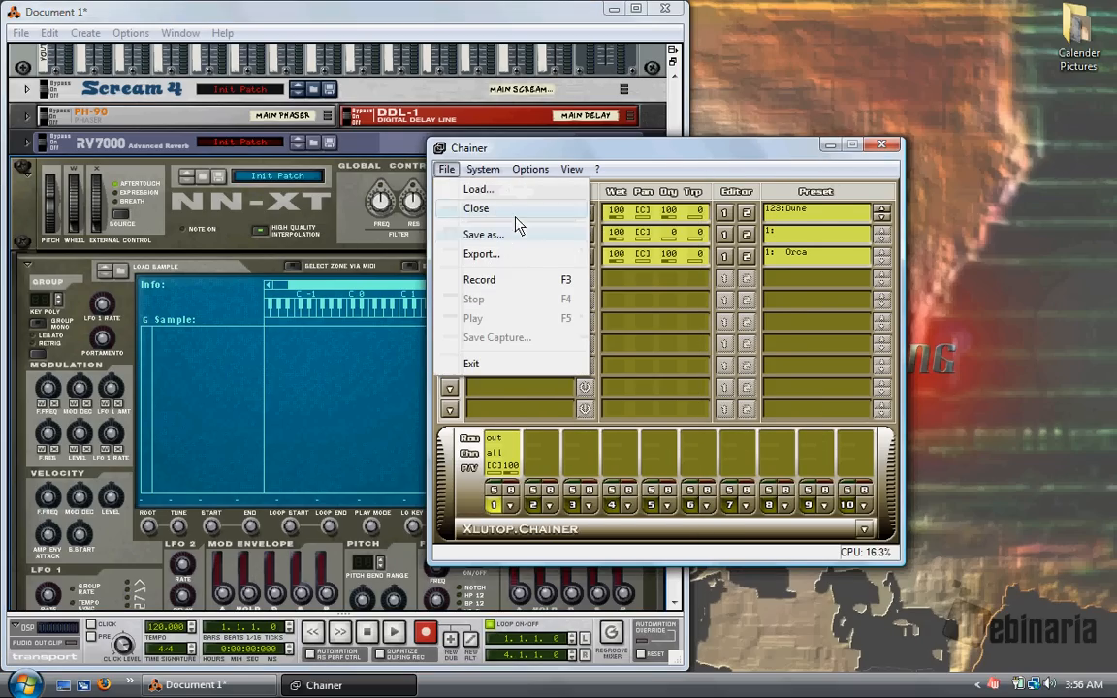
mouse_move(485, 254)
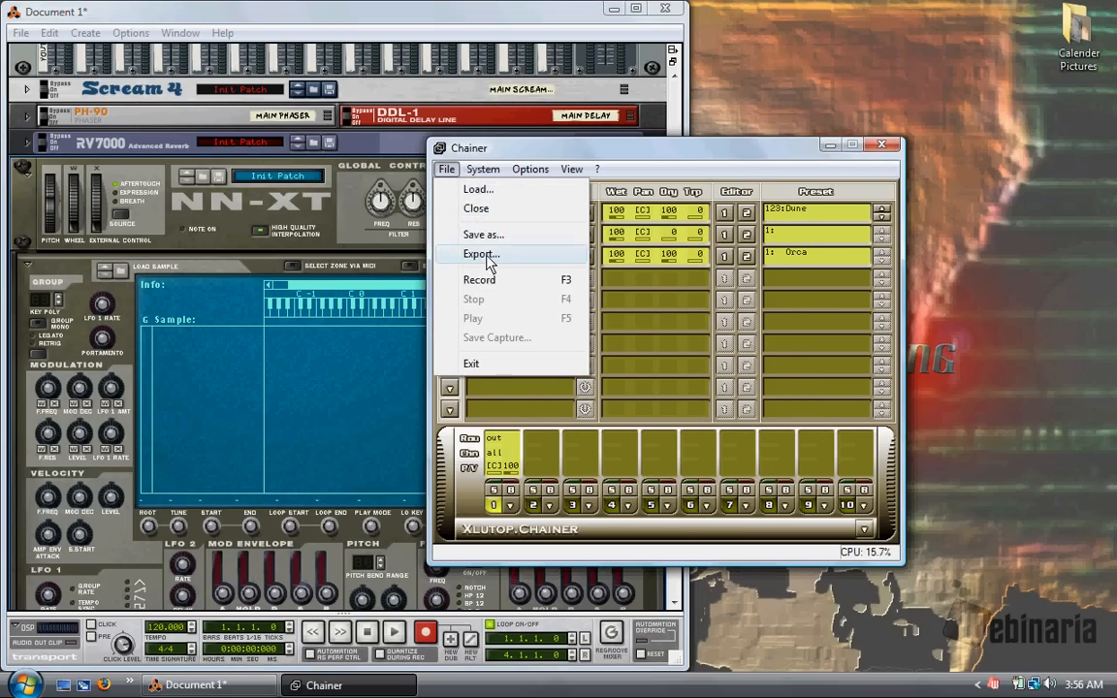
left_click(481, 254)
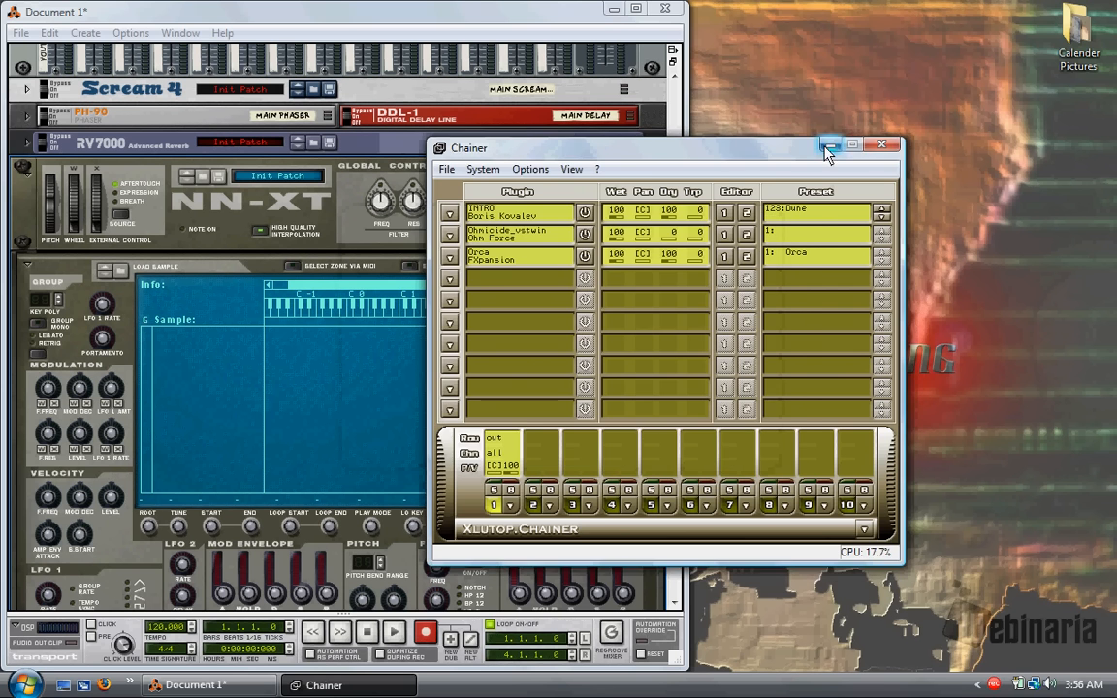
Minimize Chainer to reveal the NN-XT sampler and effects rack.
left_click(880, 143)
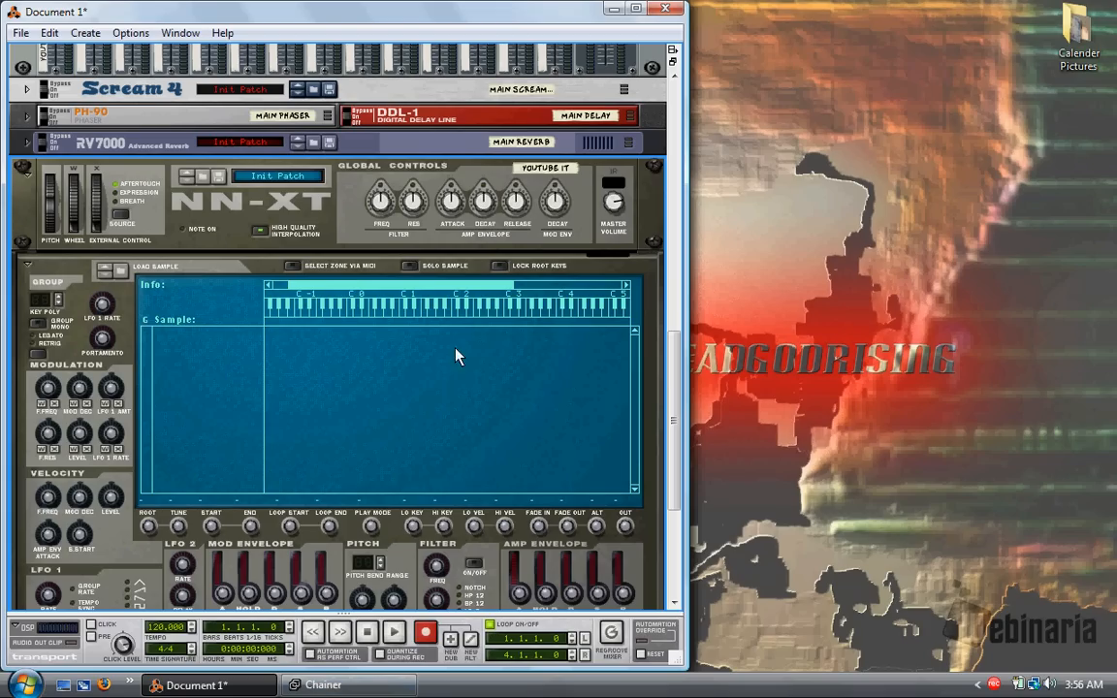
mouse_move(655, 311)
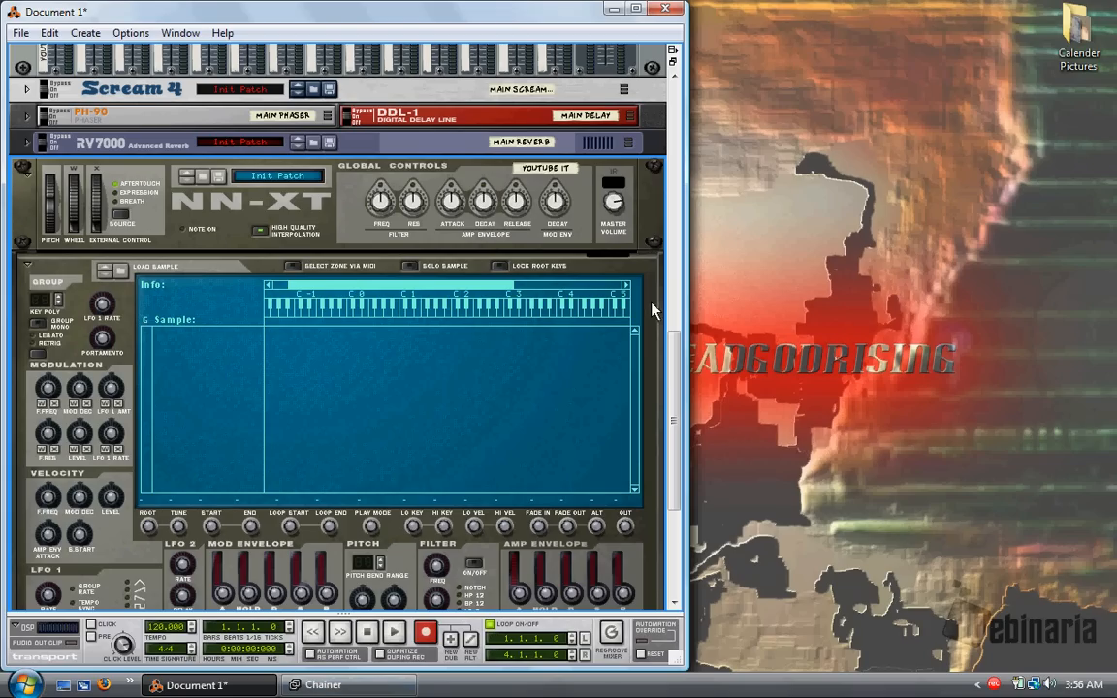
mouse_move(602, 253)
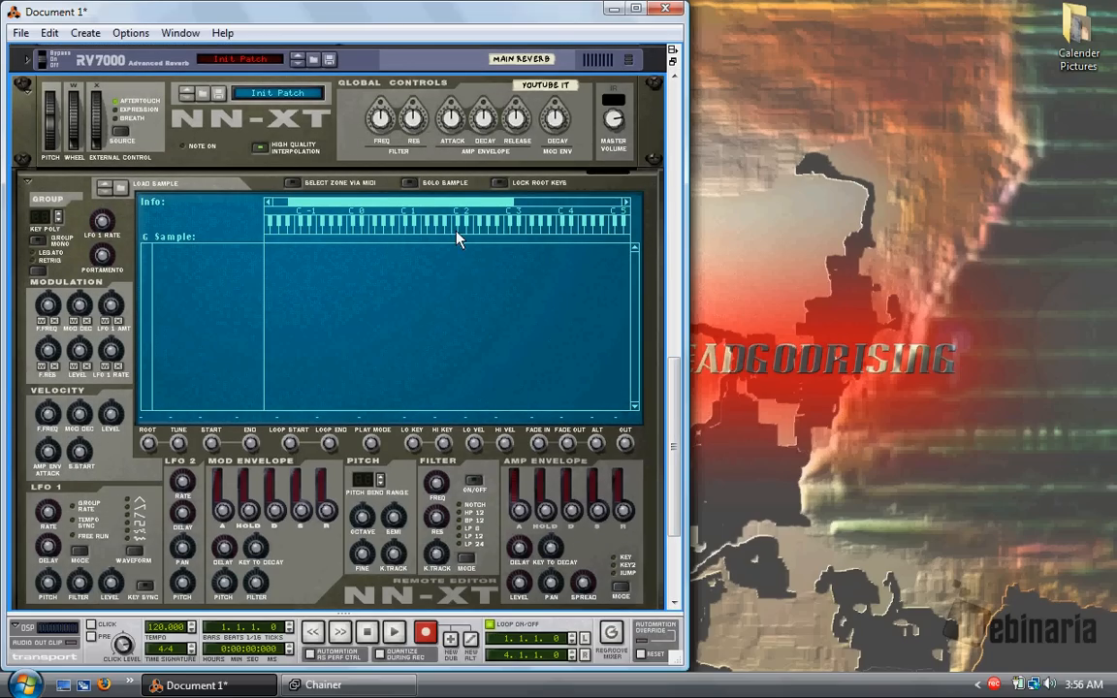
mouse_move(120, 187)
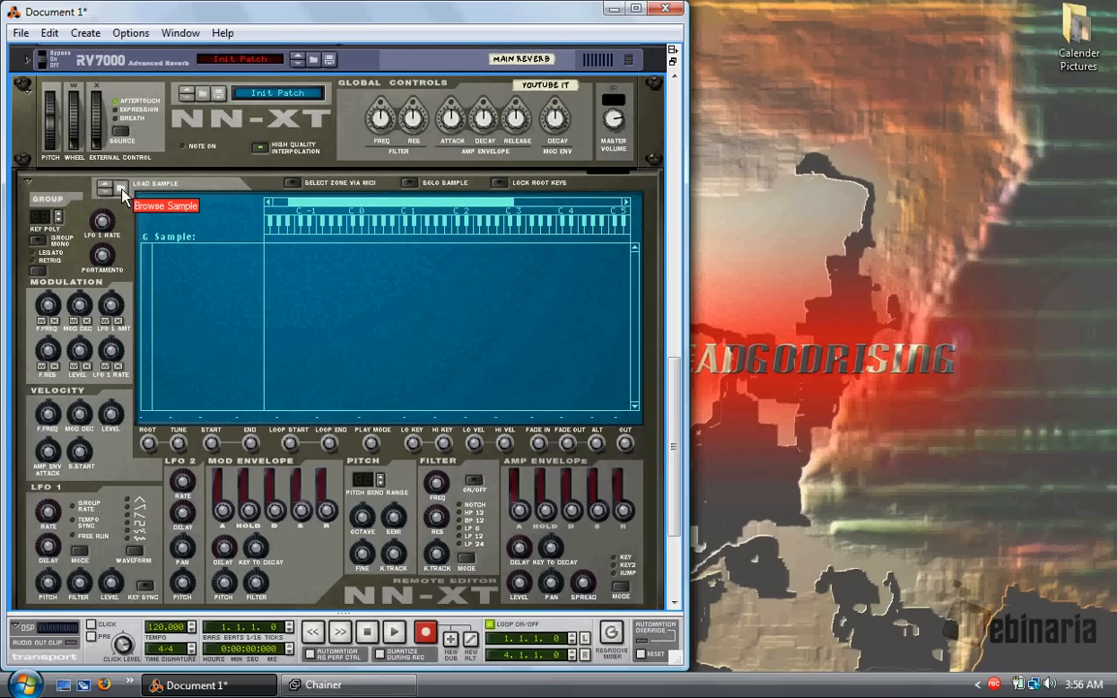
Load Tubed Pad_A1, Tubed Pad_C-1 and Tubed Pad_C1 into the NN-XT from the Tubed folder.
left_click(116, 187)
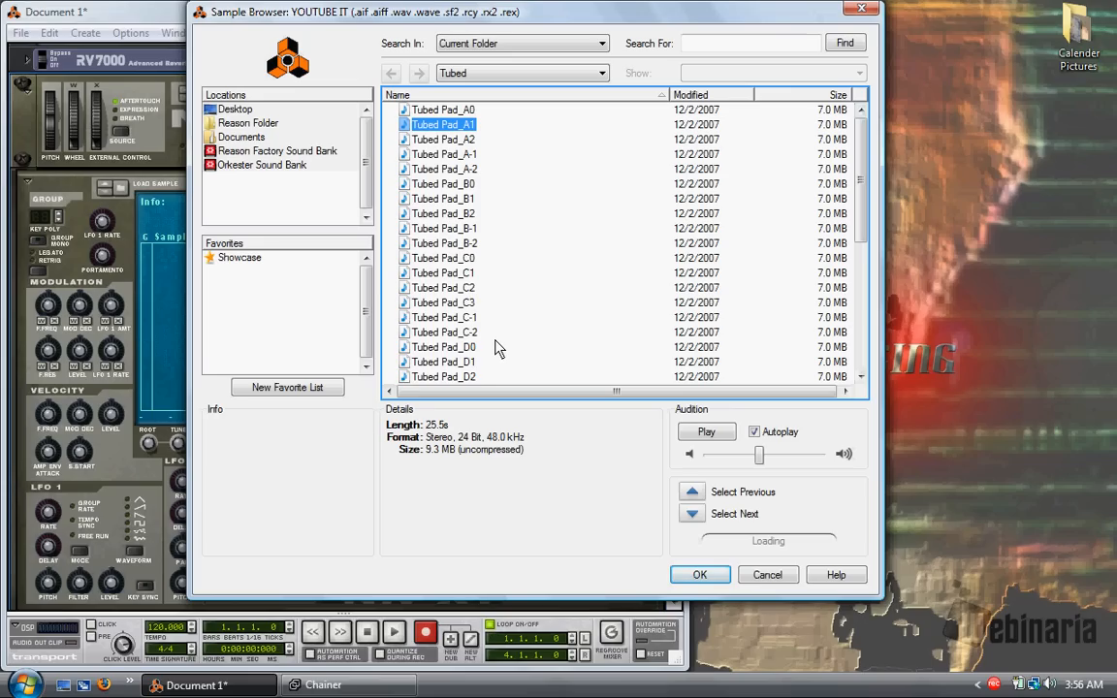
mouse_move(446, 155)
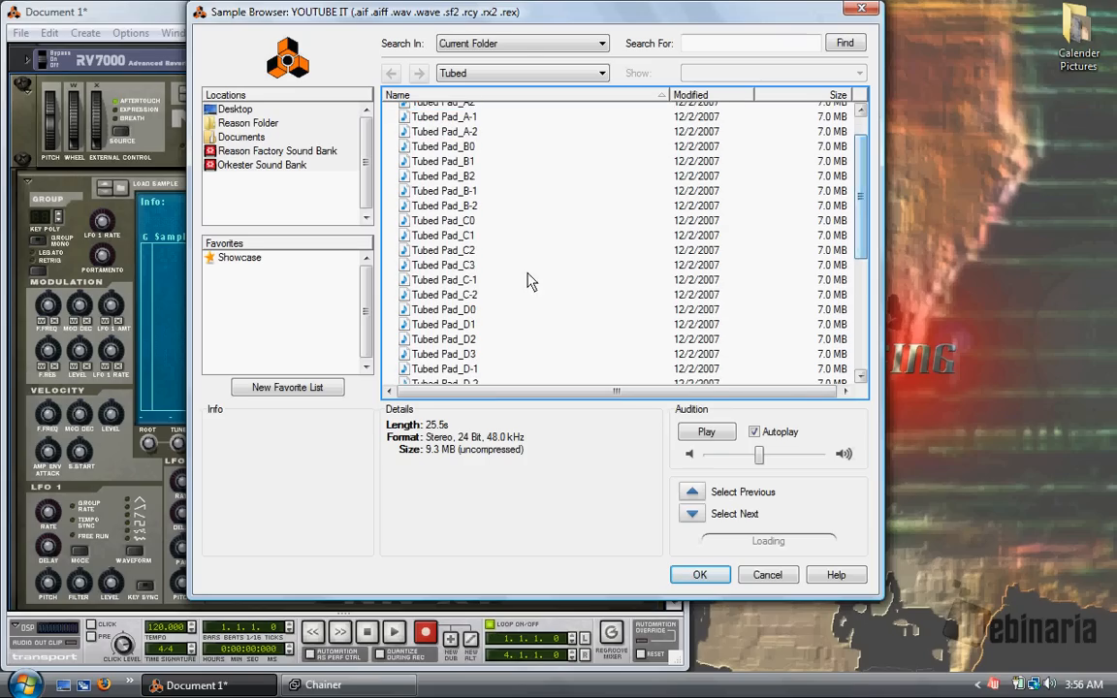
left_click(444, 279)
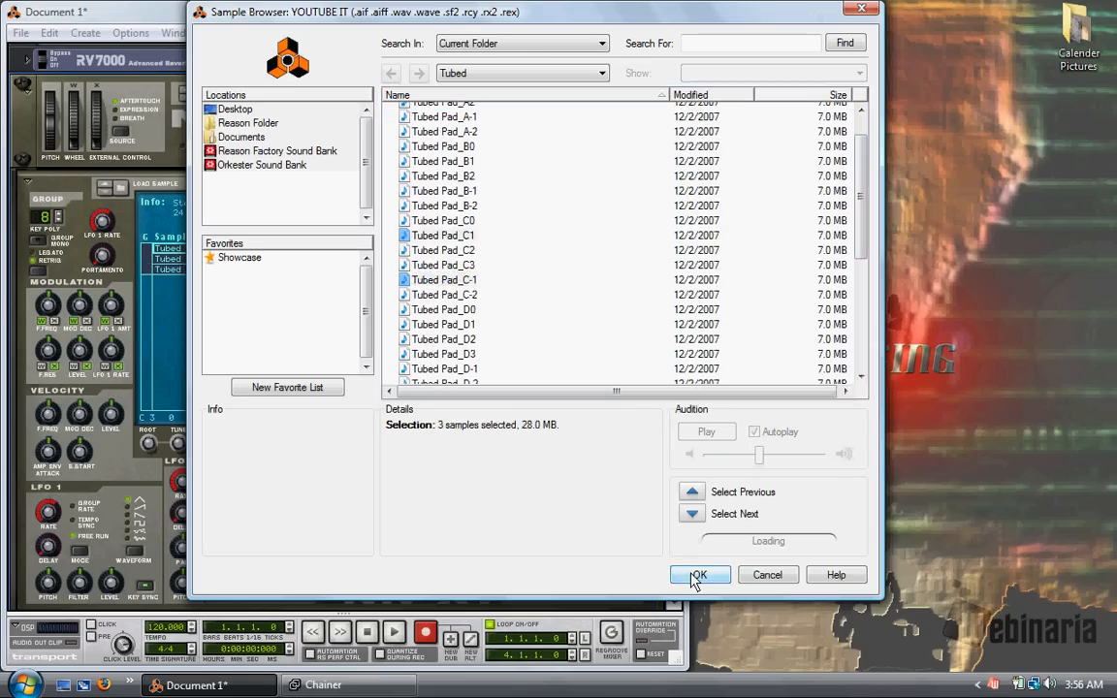
left_click(698, 575)
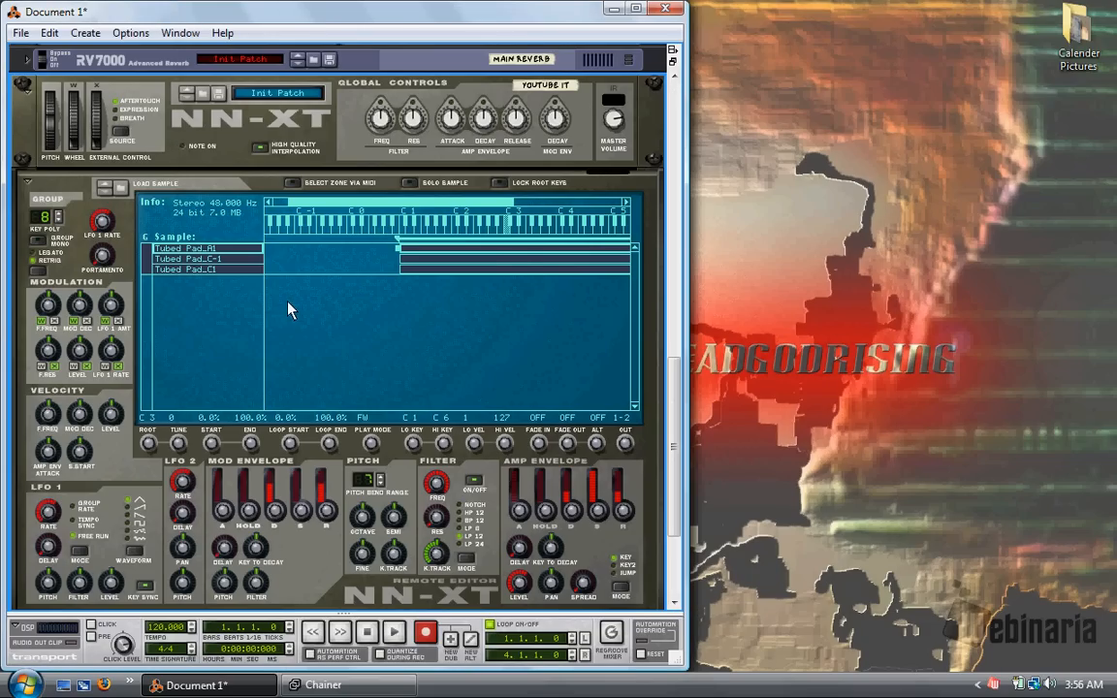
Select all three Tubed Pad zones and set their root notes by pitch detection.
right_click(291, 309)
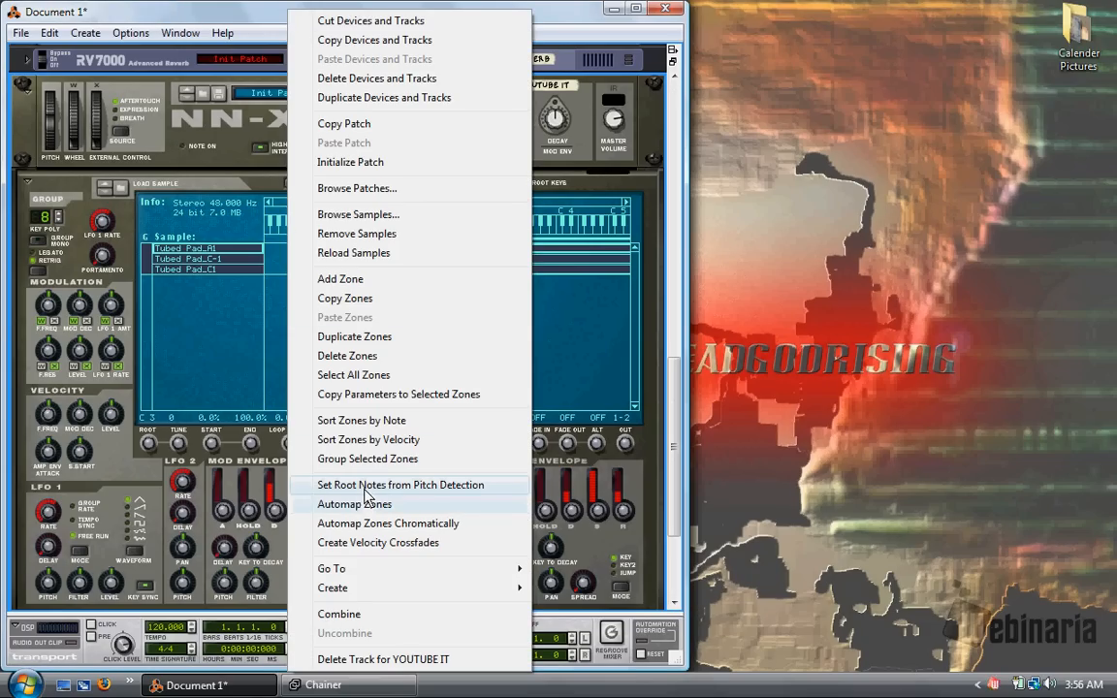
mouse_move(368, 458)
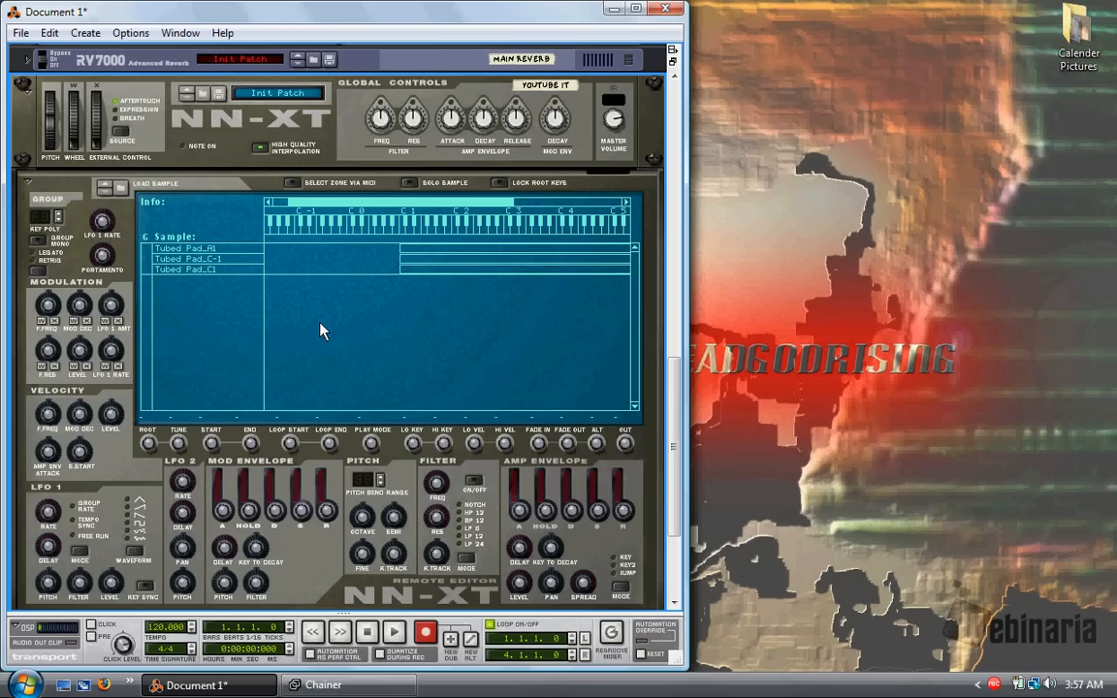
mouse_move(340, 348)
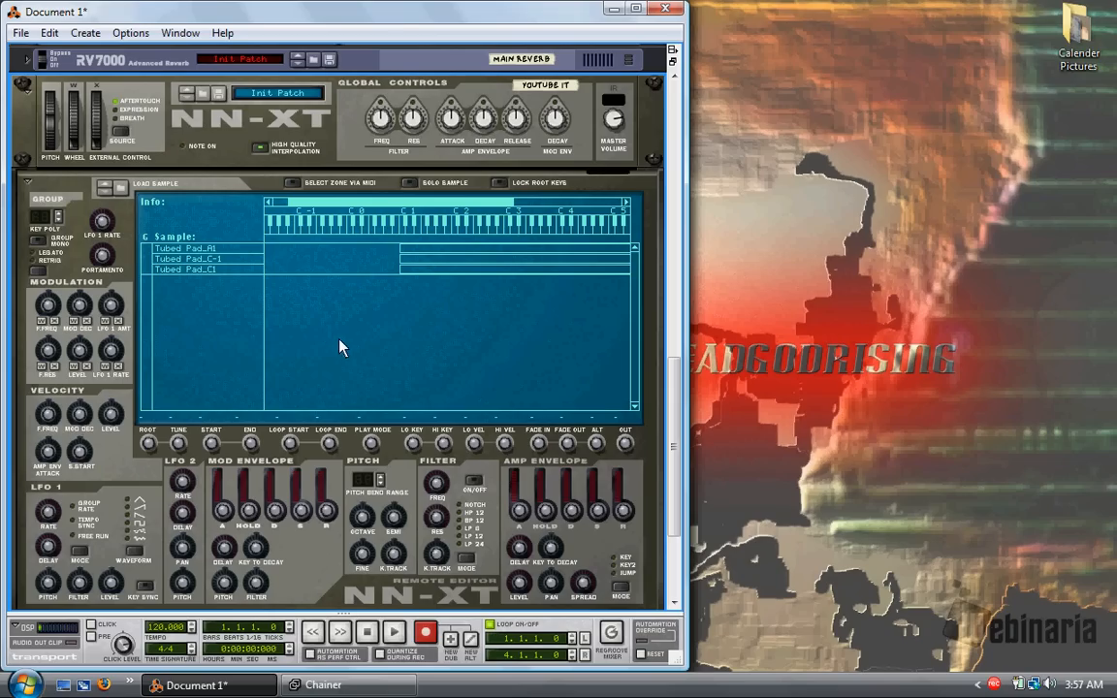
right_click(340, 347)
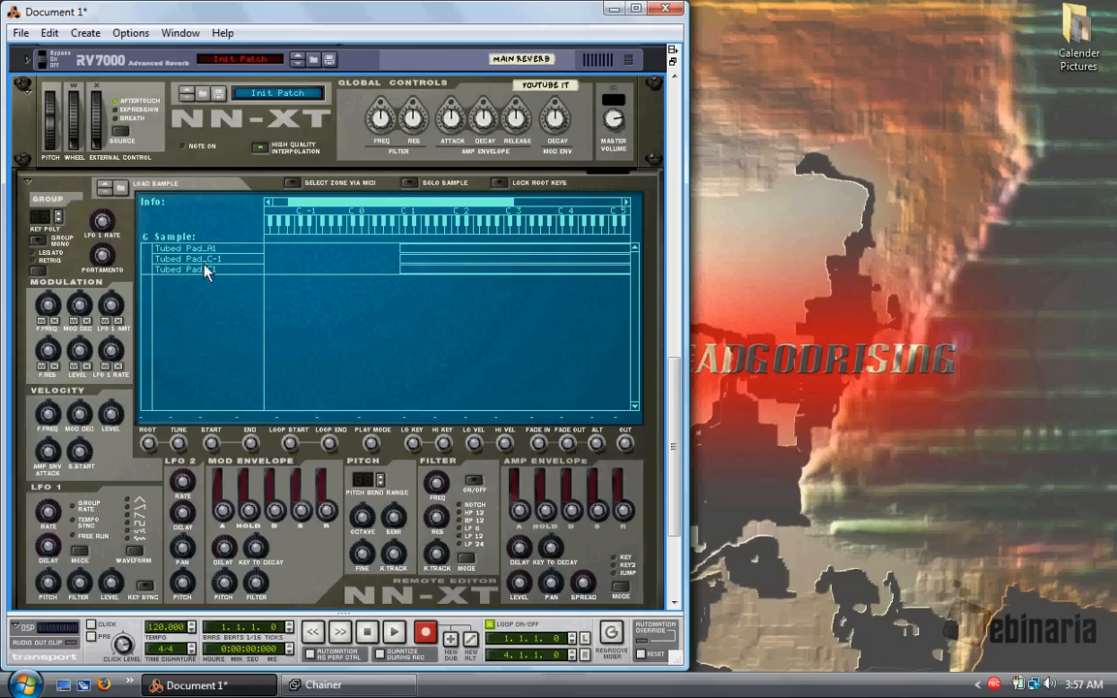
left_click(194, 259)
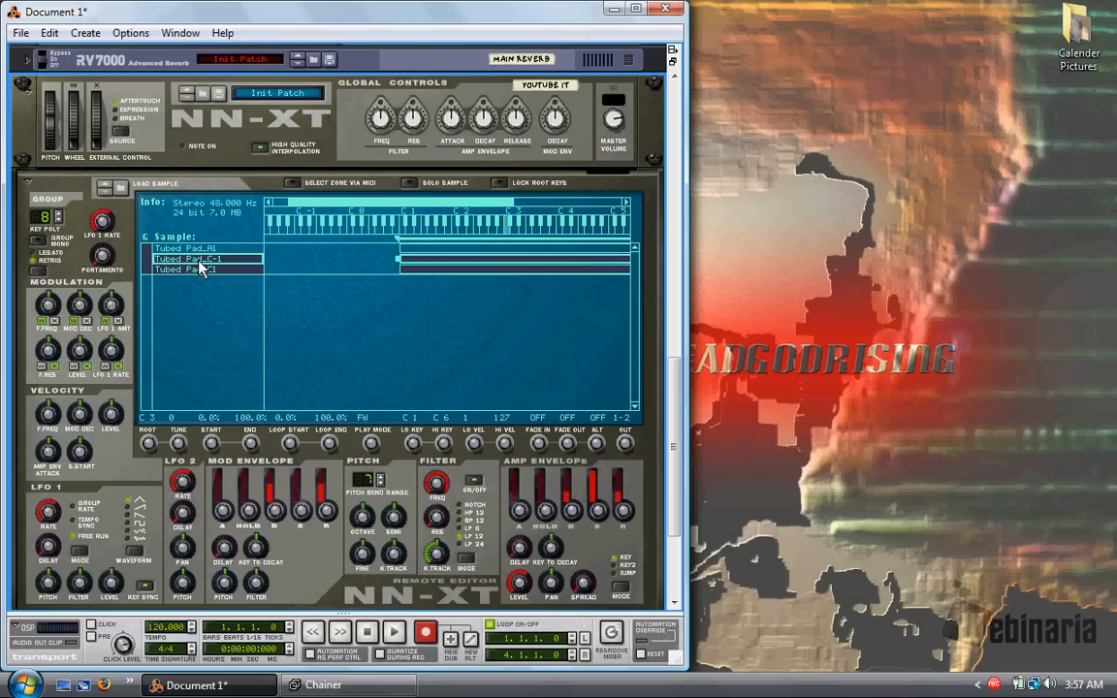
right_click(203, 259)
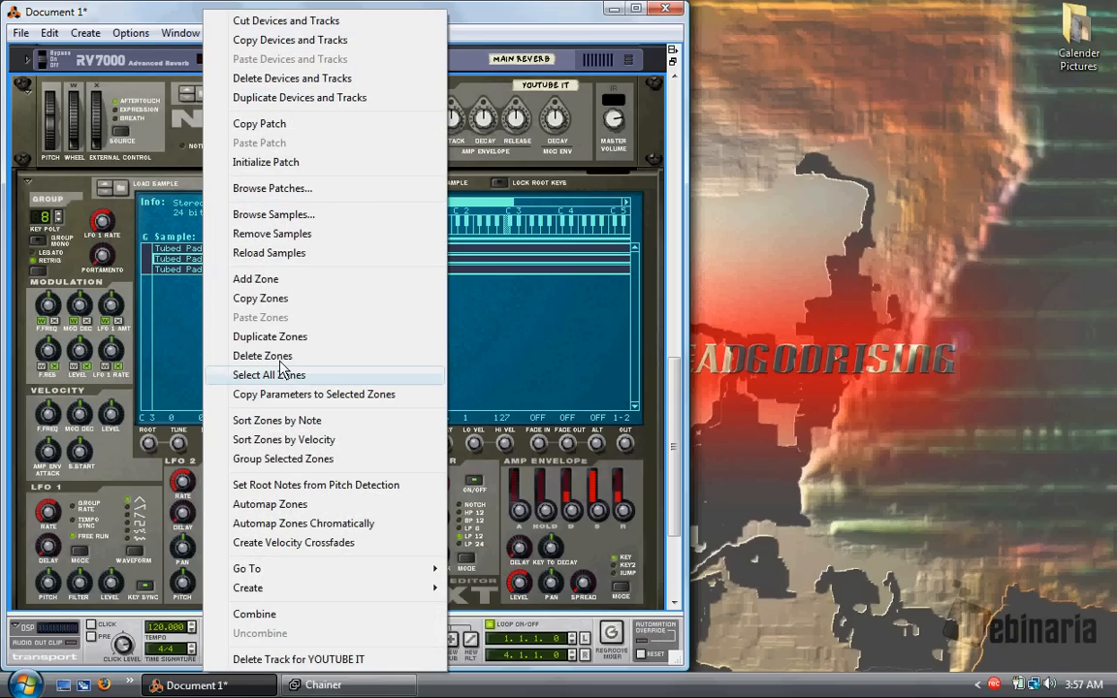
mouse_move(286, 489)
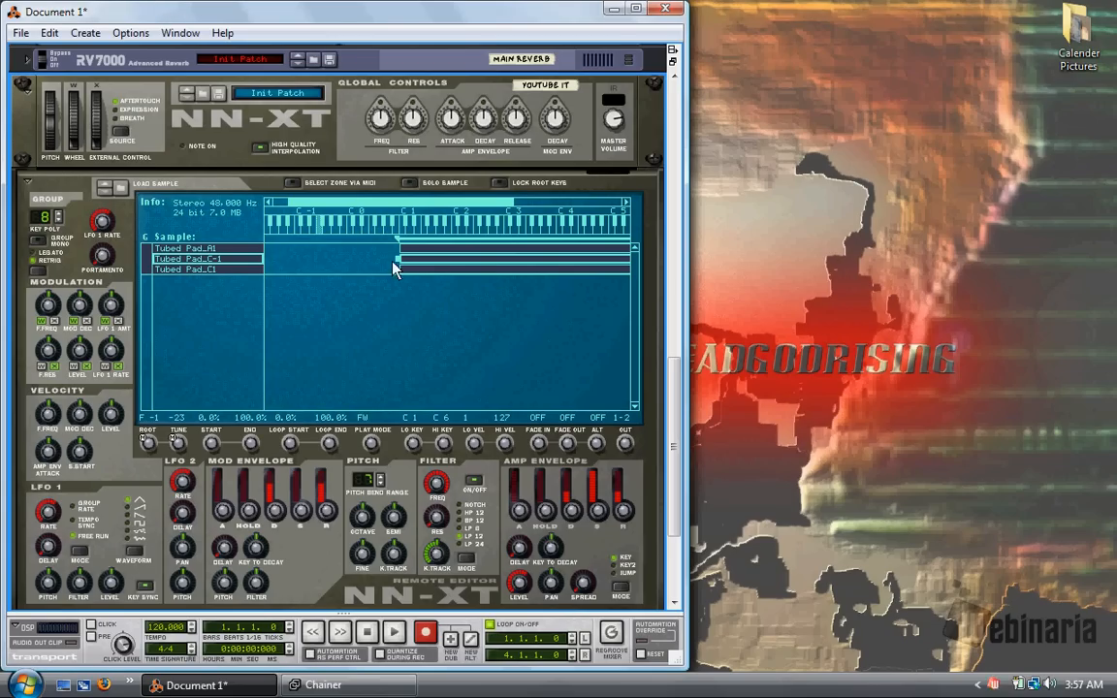
mouse_move(387, 297)
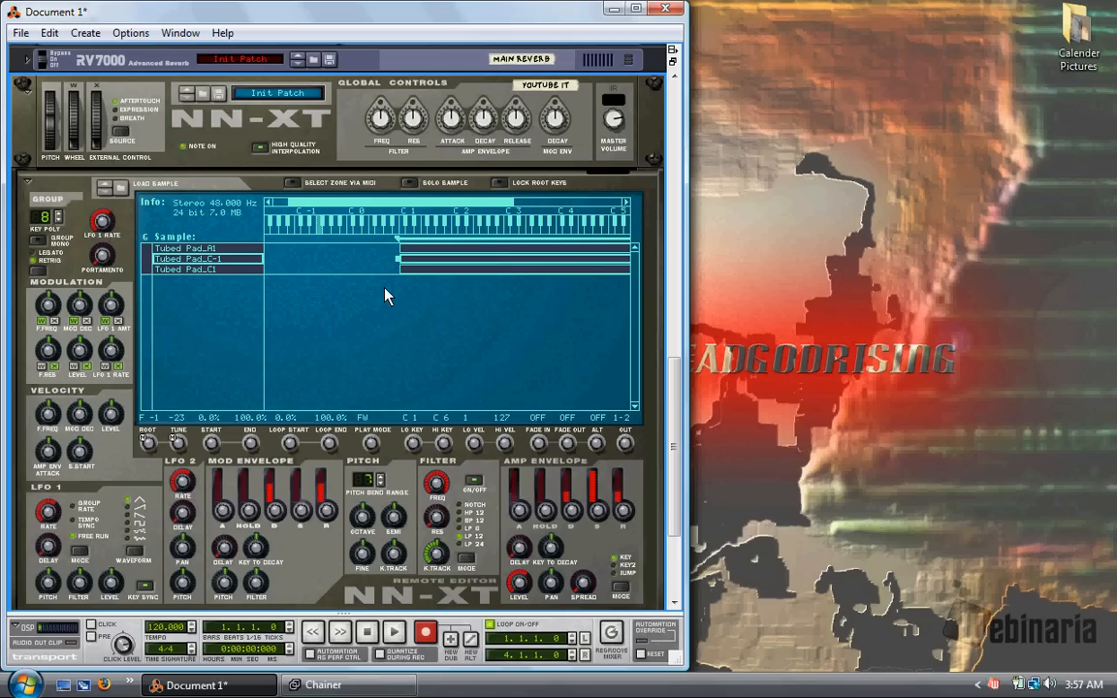
mouse_move(429, 212)
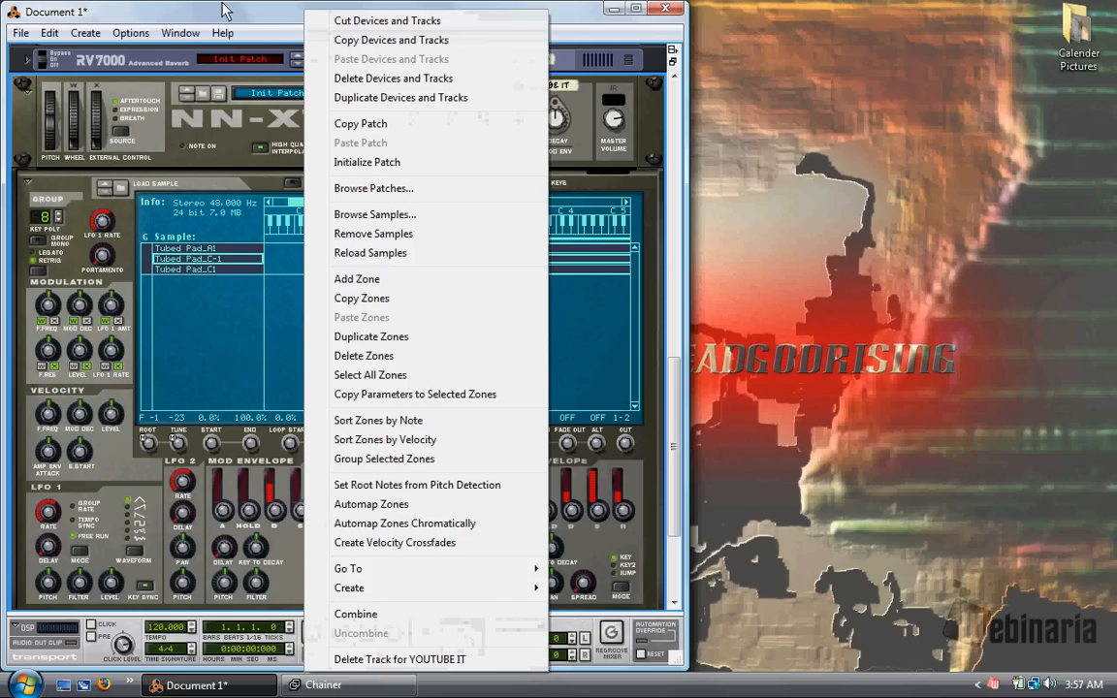
mouse_move(388, 504)
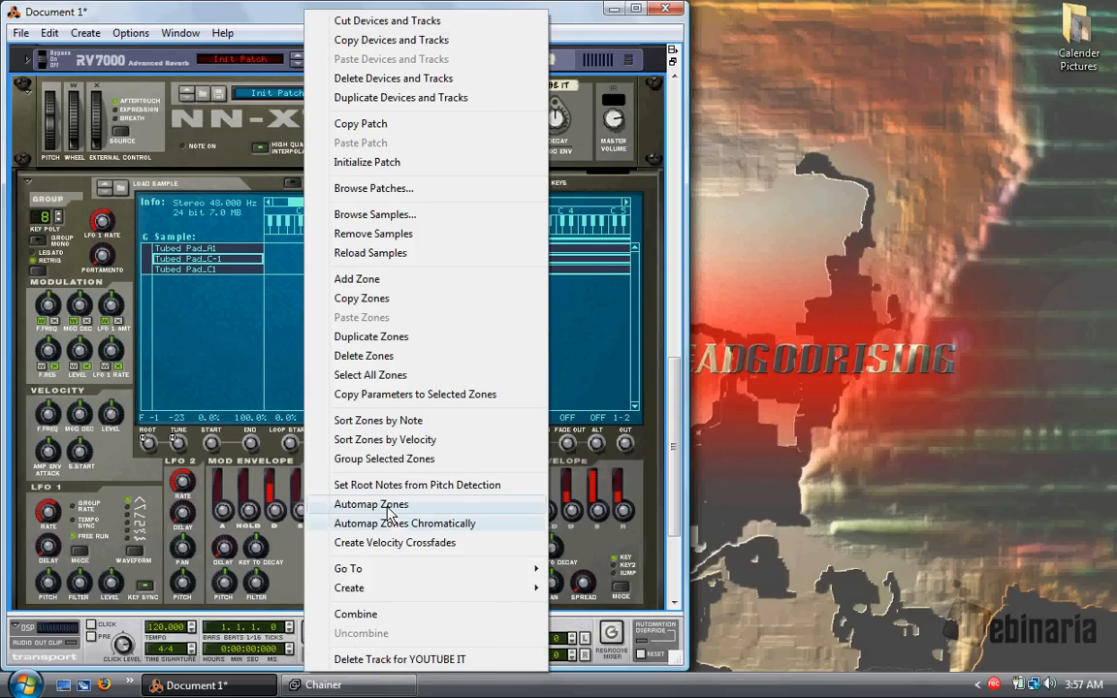
Automap the three Tubed Pad zones across the keyboard.
left_click(372, 503)
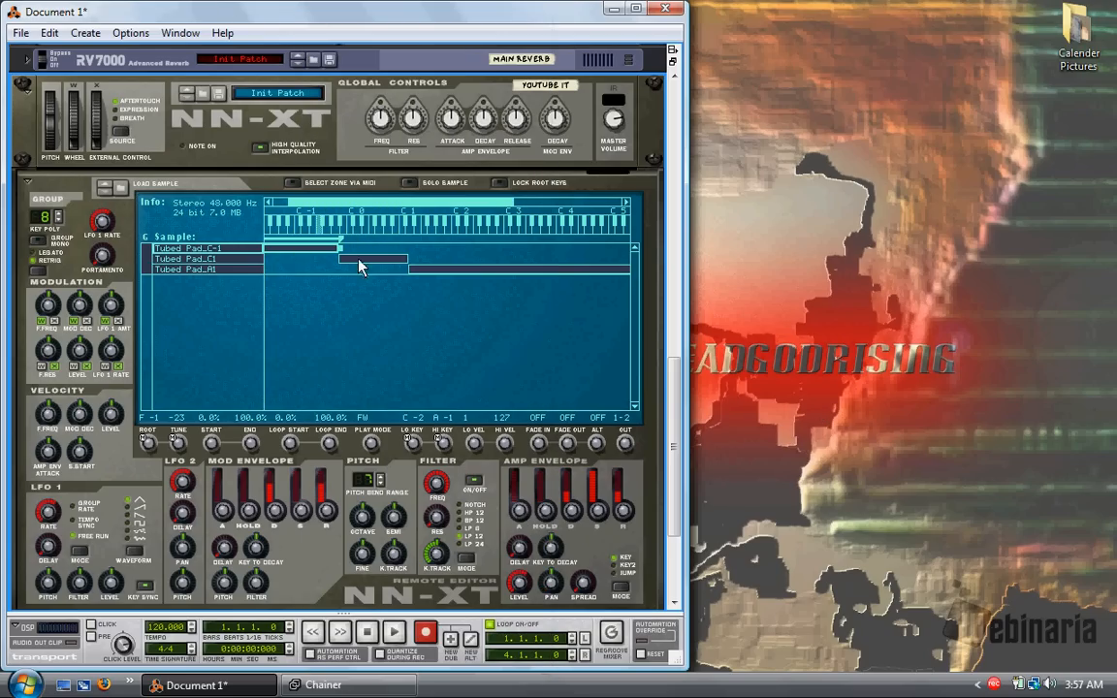
mouse_move(494, 376)
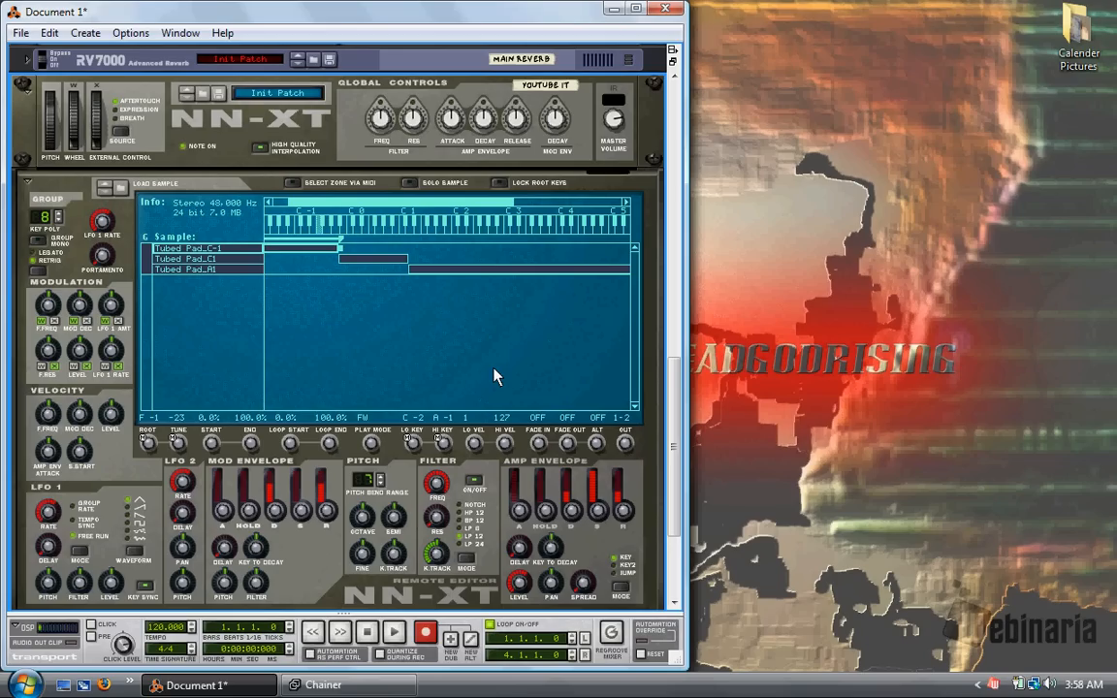
mouse_move(213, 293)
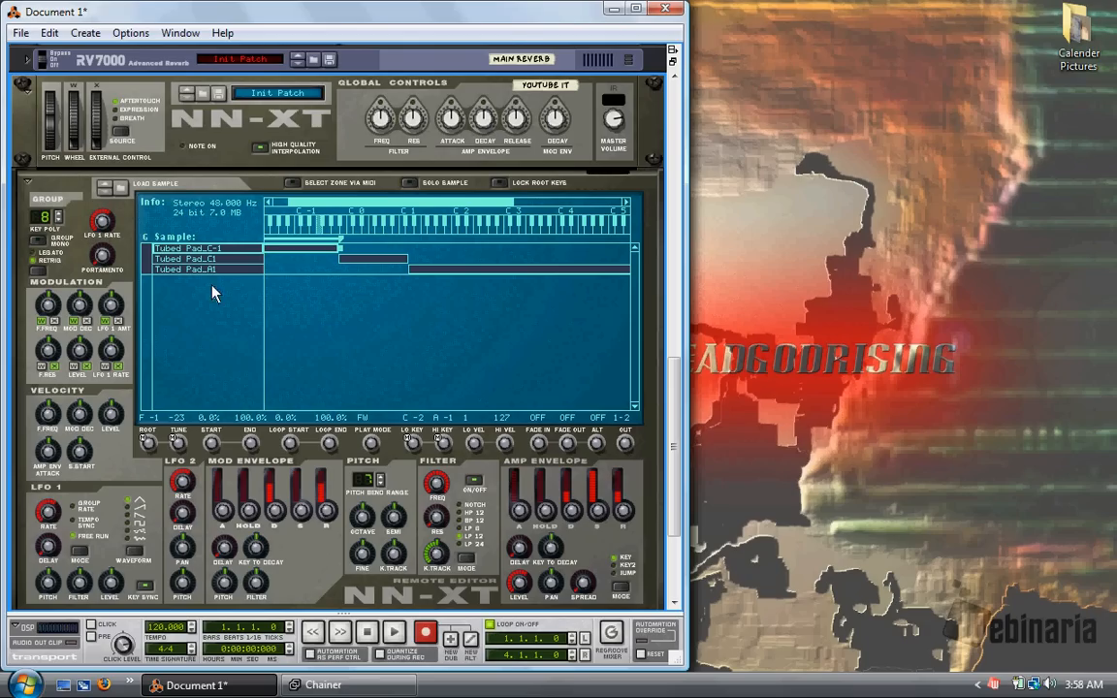
Scroll the rack down below the NN-XT editor.
scroll("down", 3)
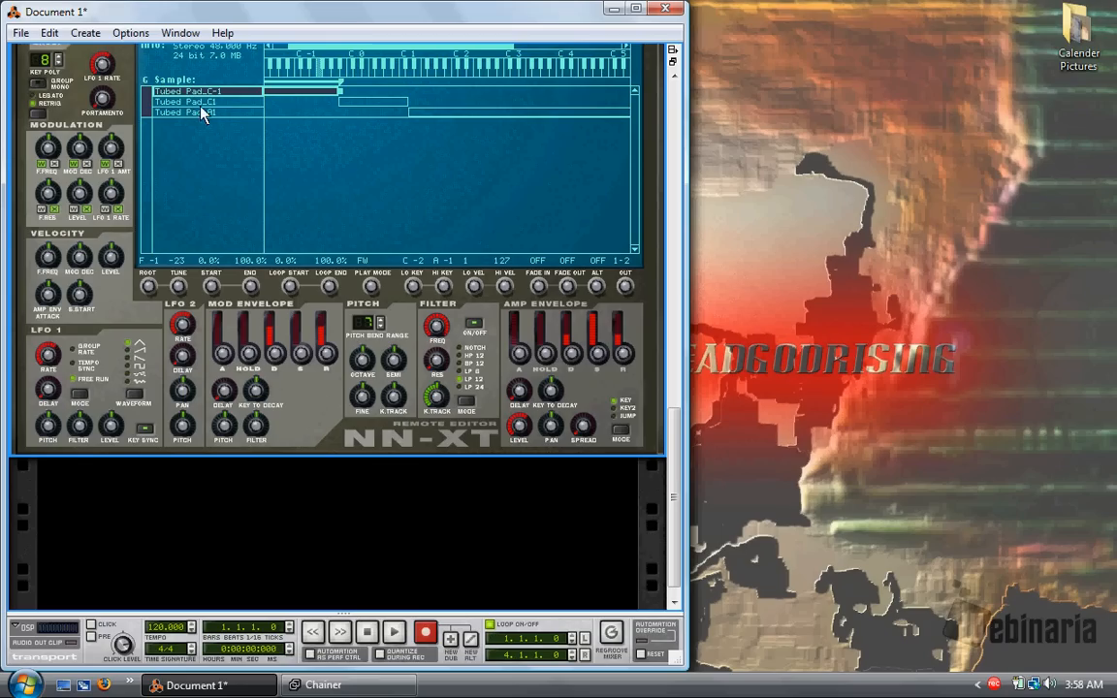
mouse_move(218, 359)
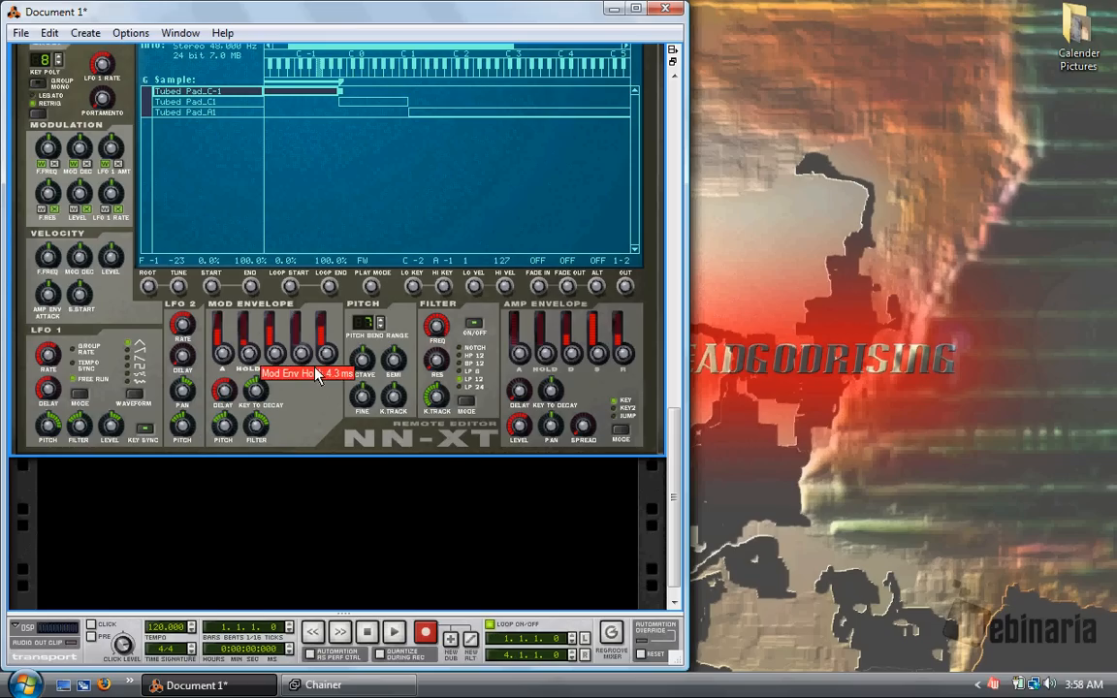
mouse_move(532, 369)
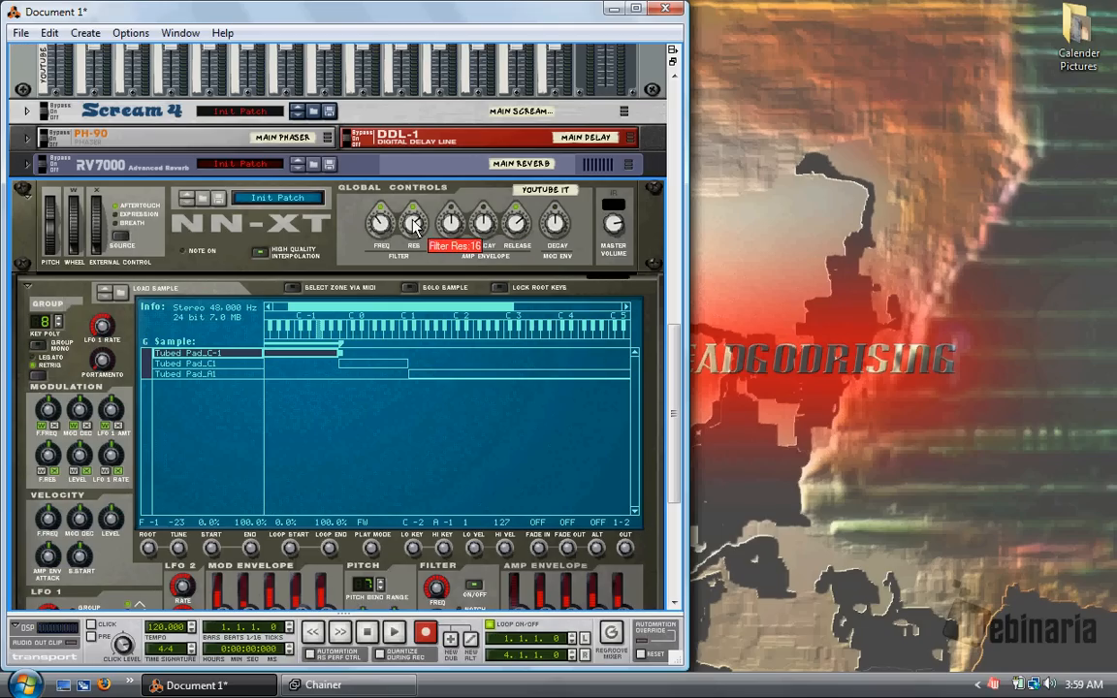
mouse_move(470, 245)
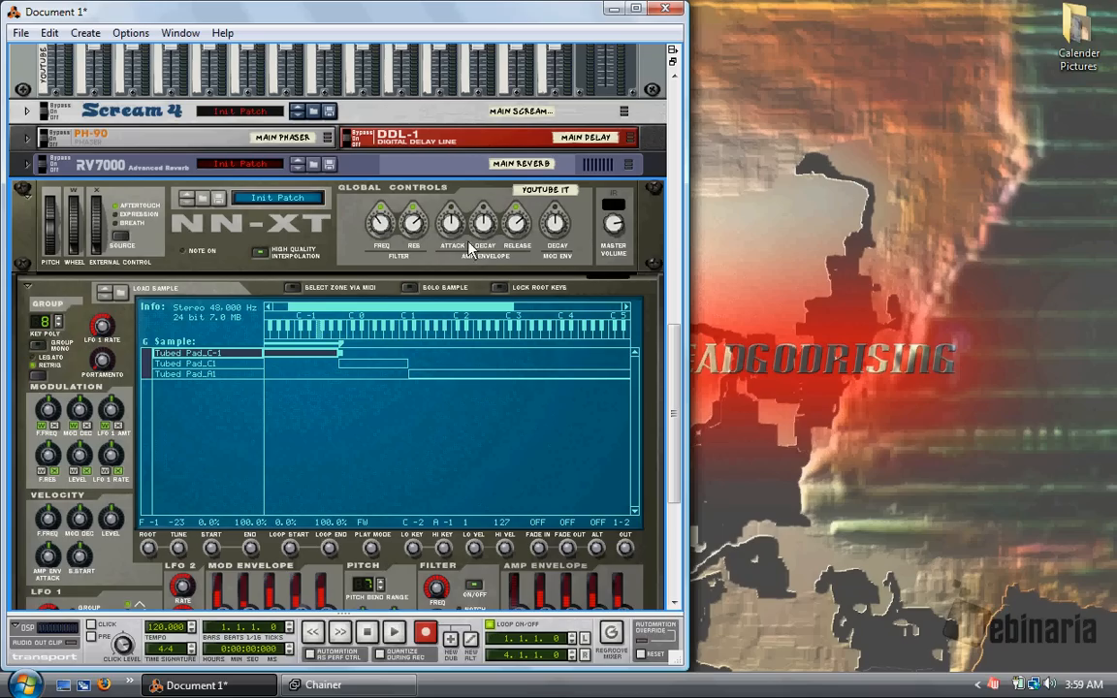
mouse_move(565, 304)
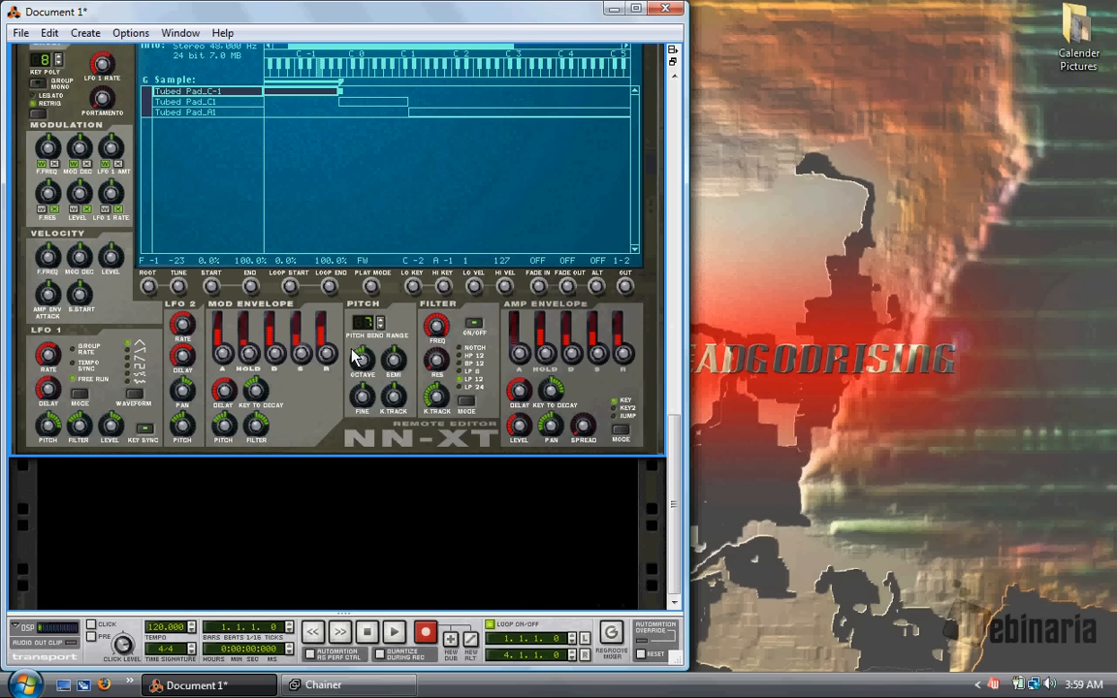
Add an RPG-8 arpeggiator set to 3 octaves, with its rate synced to song tempo.
right_click(354, 358)
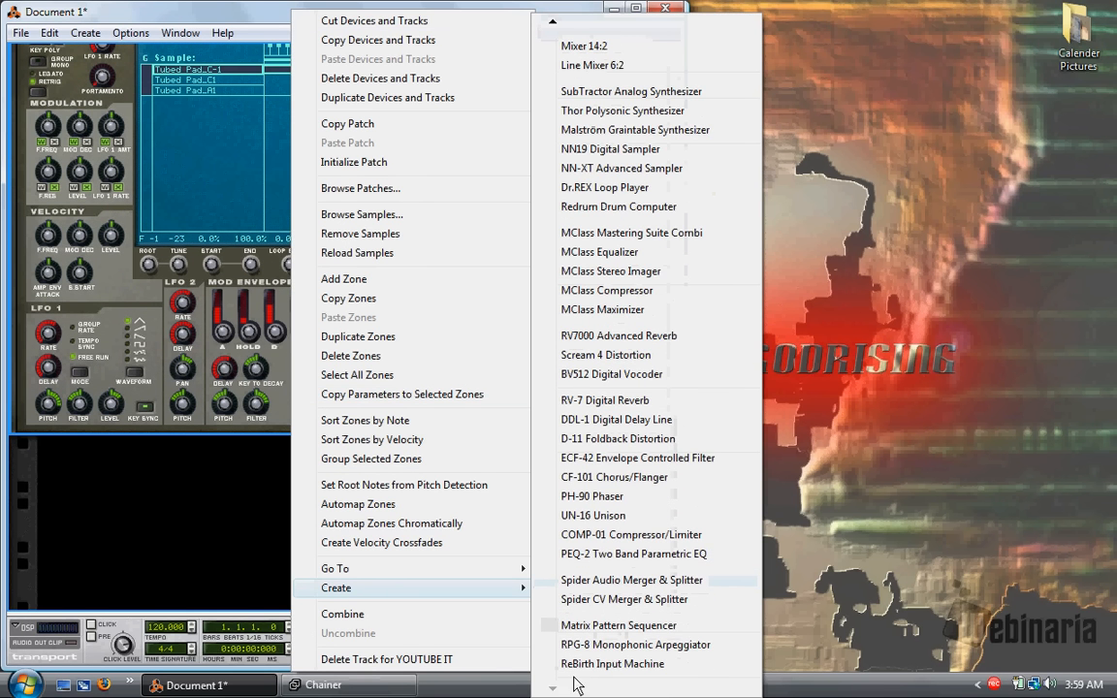
mouse_move(606, 649)
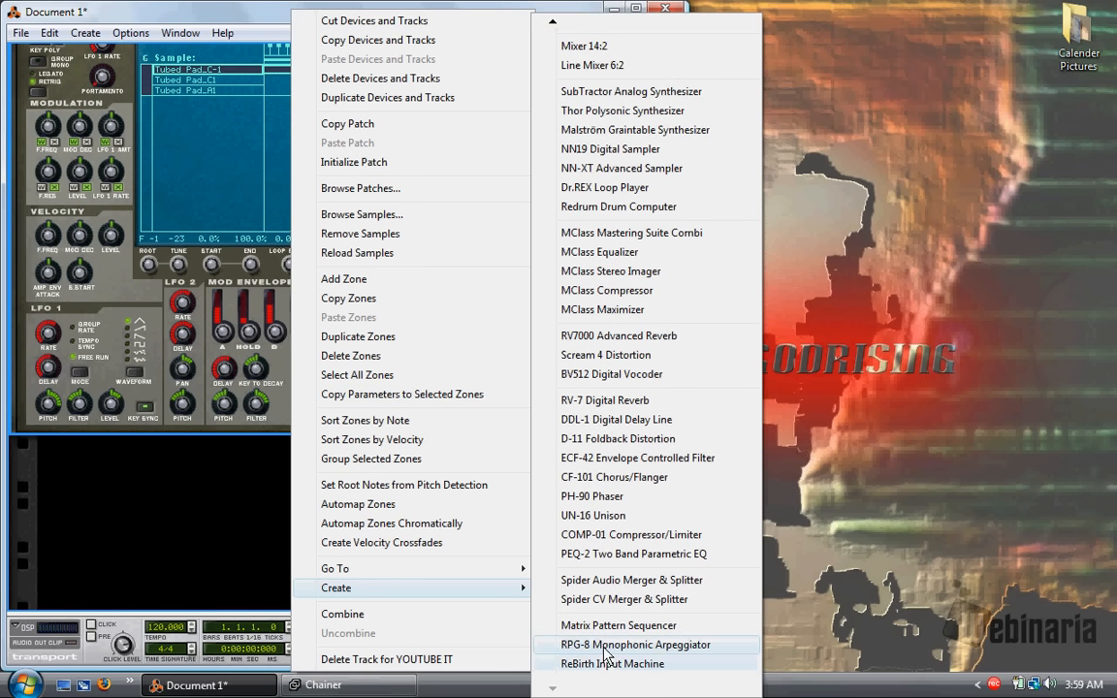
left_click(636, 644)
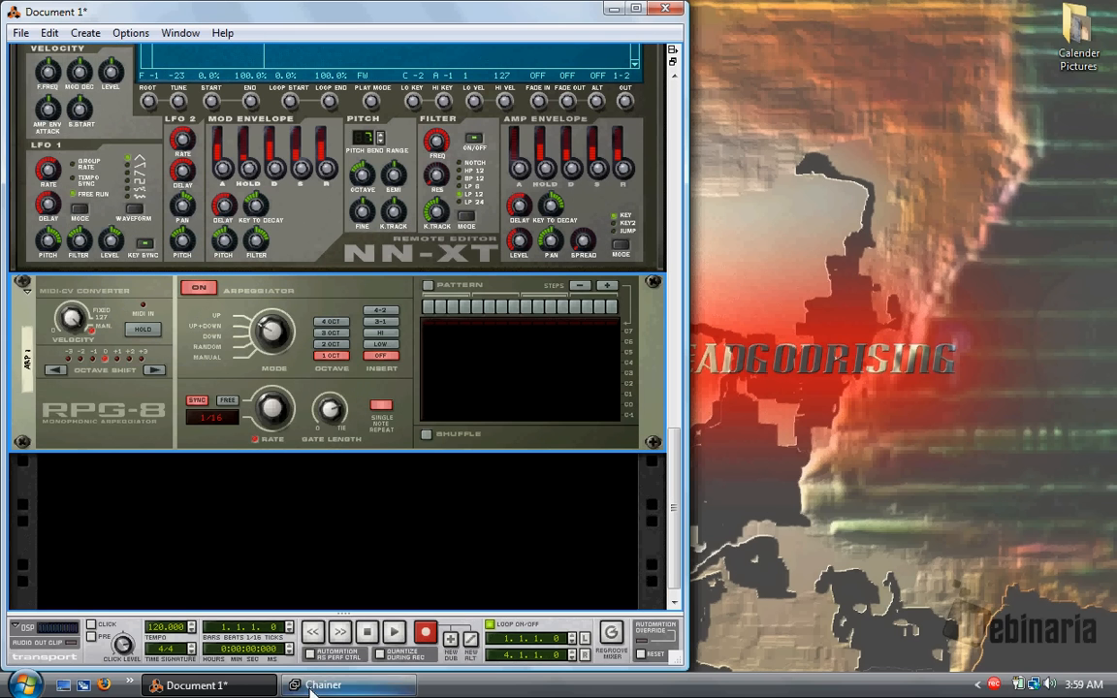
mouse_move(673, 52)
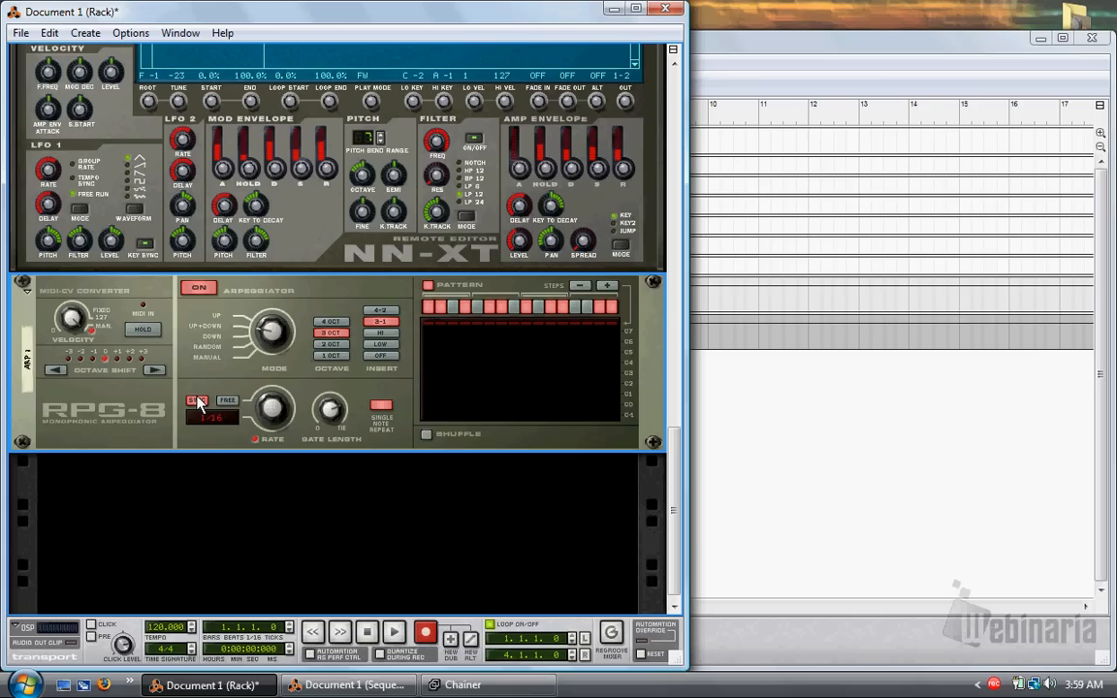
left_click(213, 415)
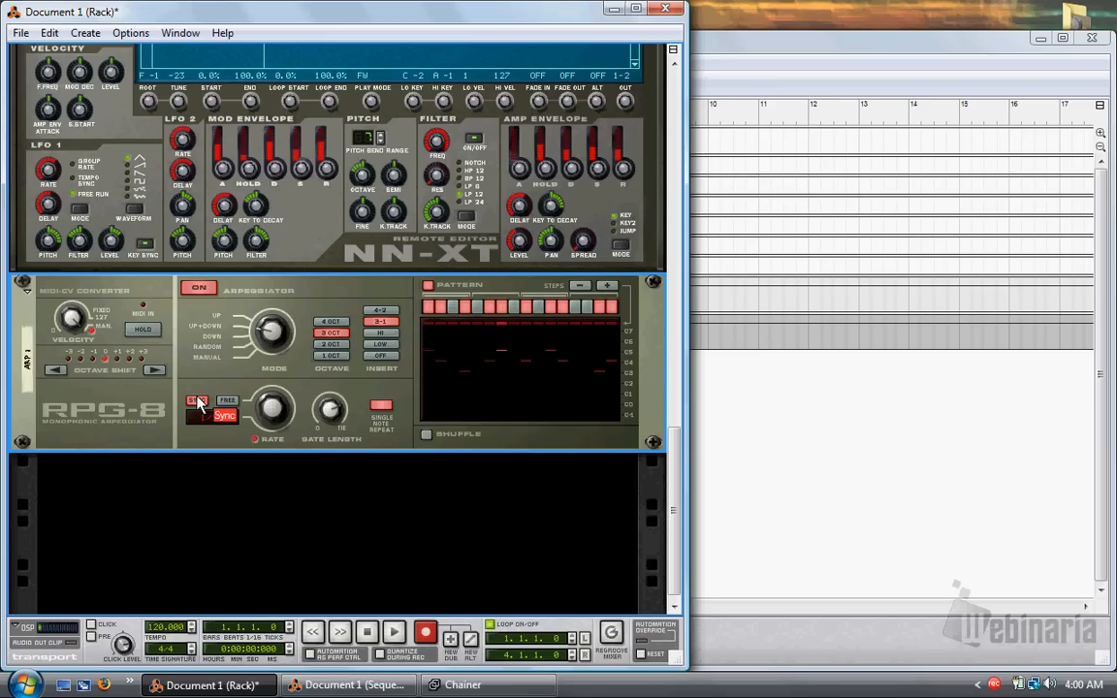
Remove the RPG-8 and create a Matrix Pattern Sequencer below the NN-XT.
left_click(198, 400)
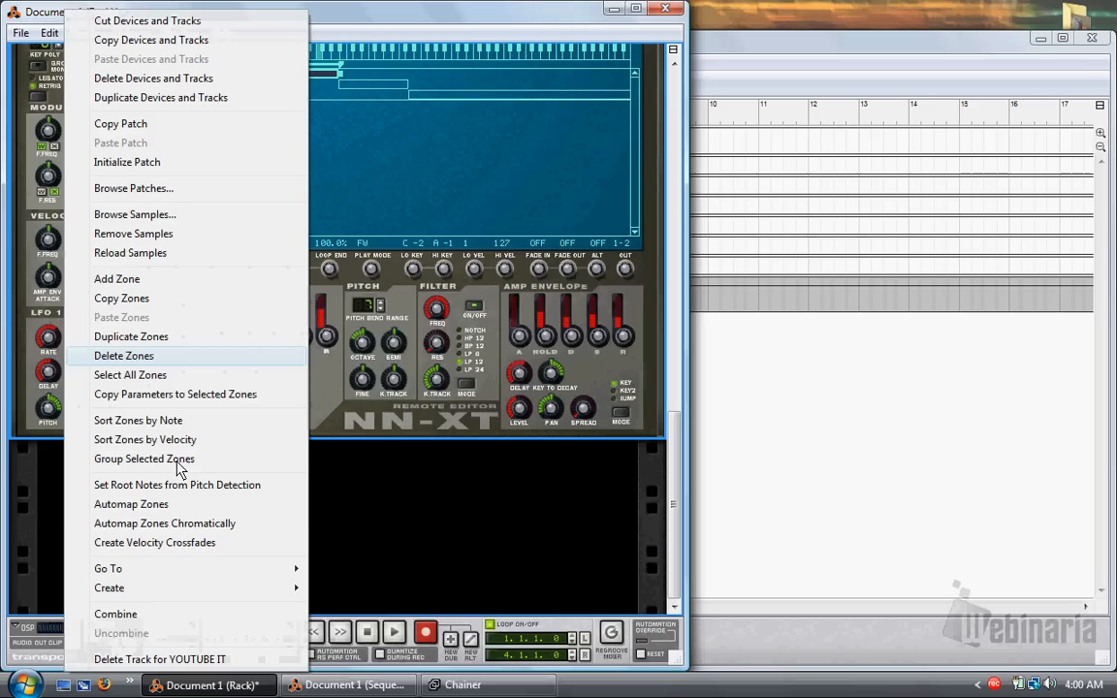
left_click(109, 587)
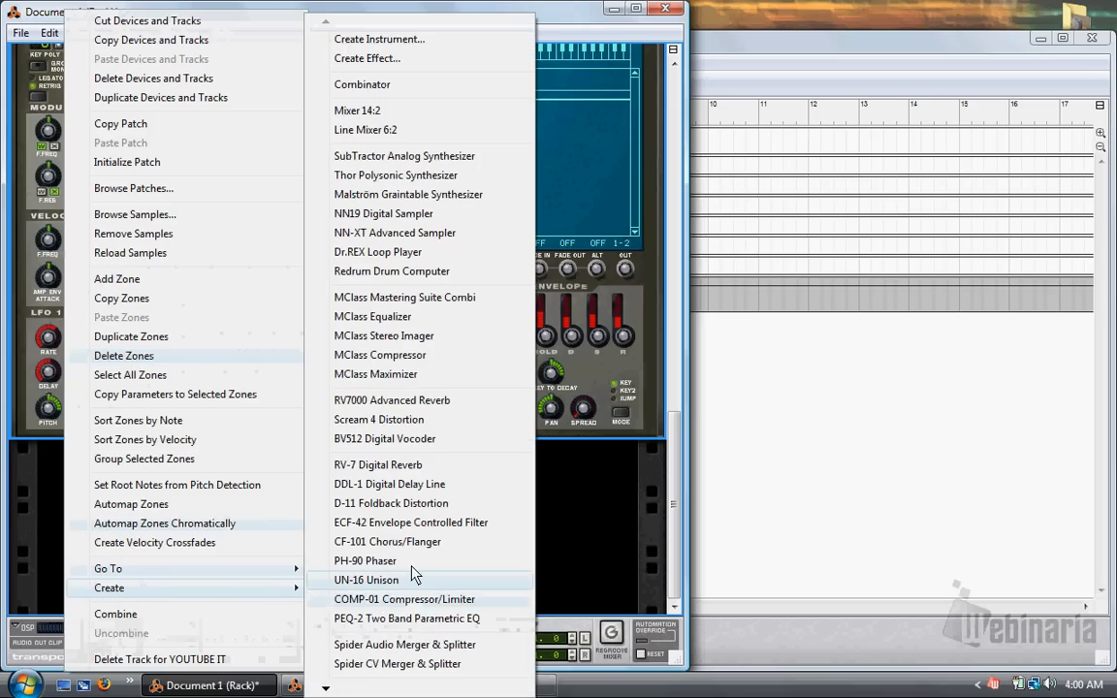
scroll("down", 3)
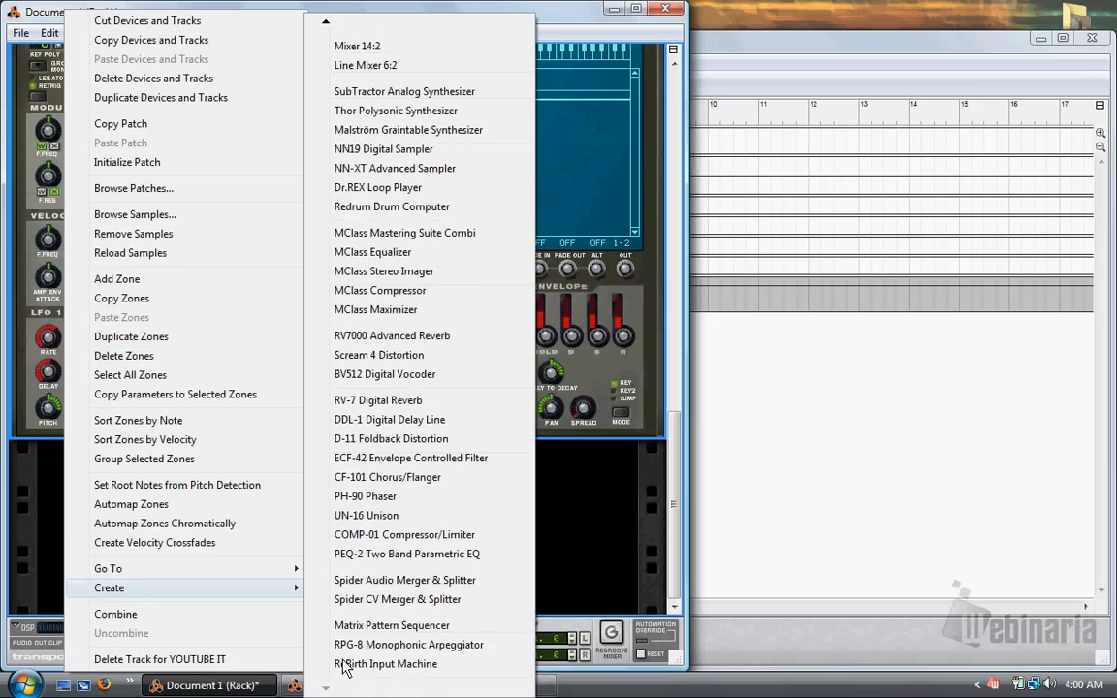
mouse_move(408, 643)
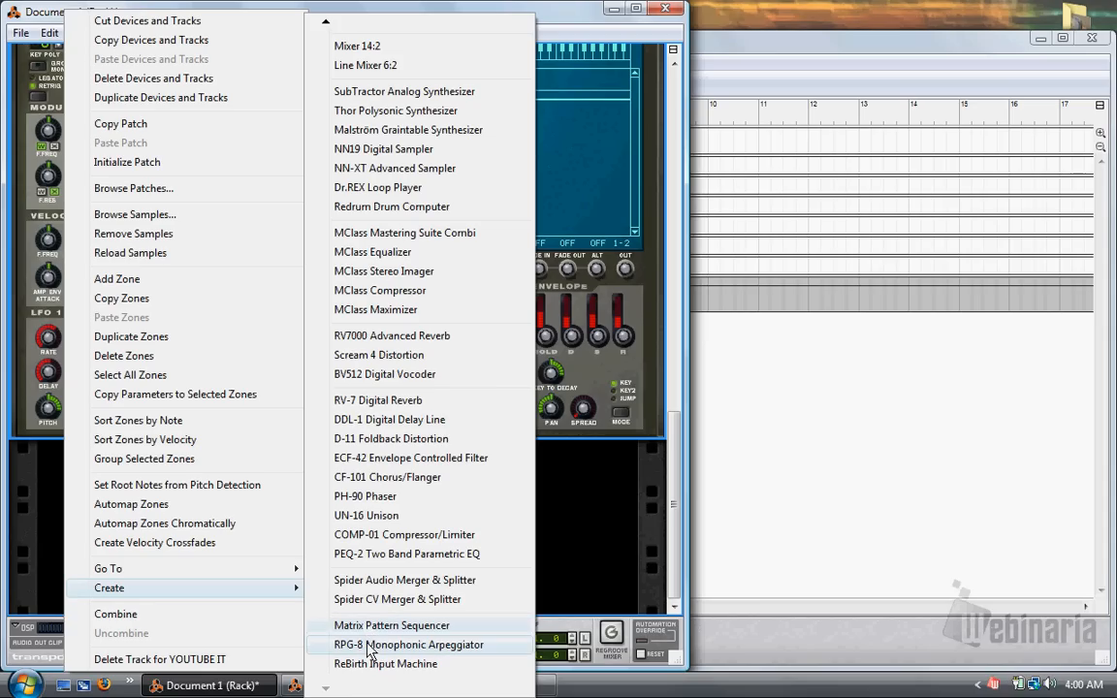
left_click(392, 625)
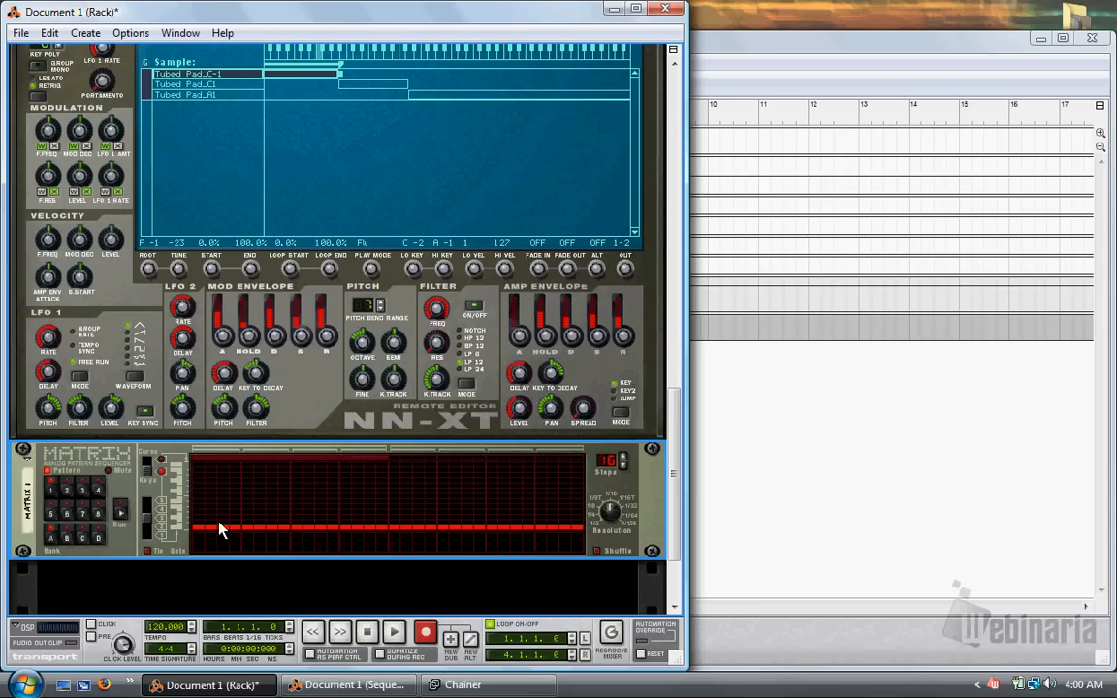
Draw notes and gate steps across the first steps of the Matrix pattern.
left_click(252, 527)
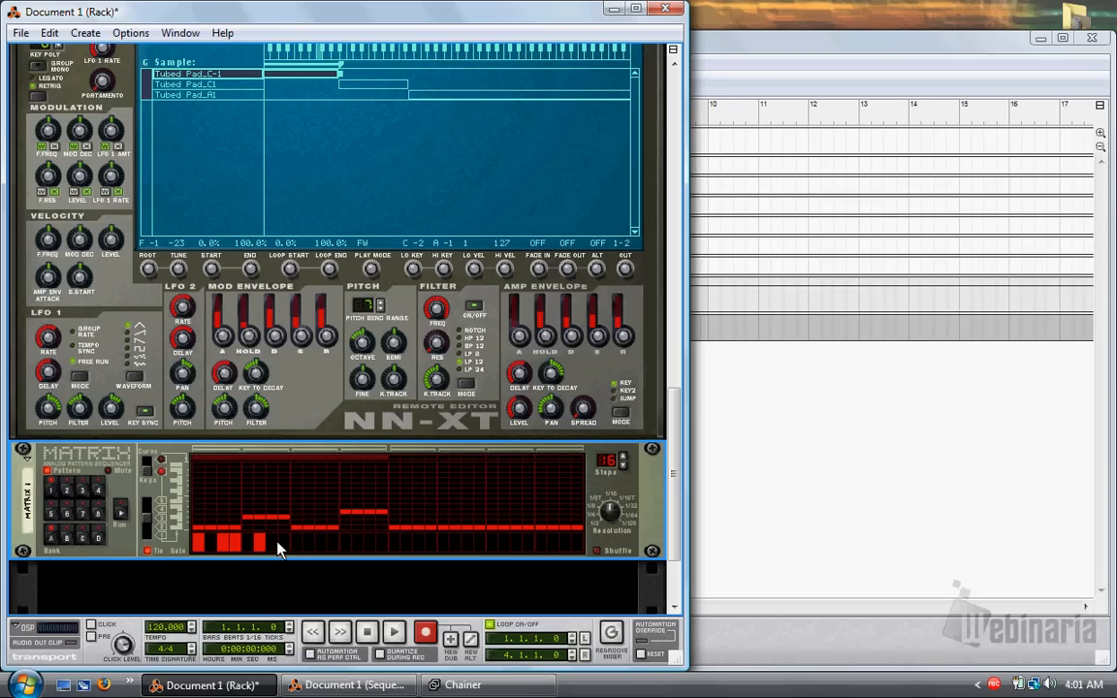
left_click(276, 541)
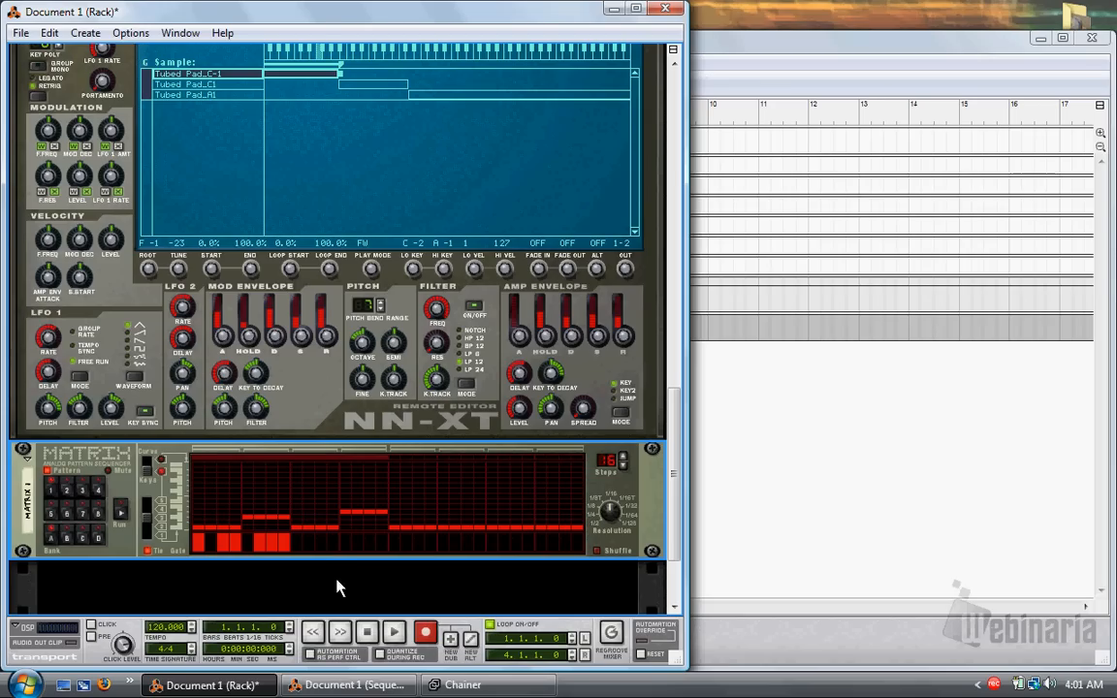
left_click(308, 538)
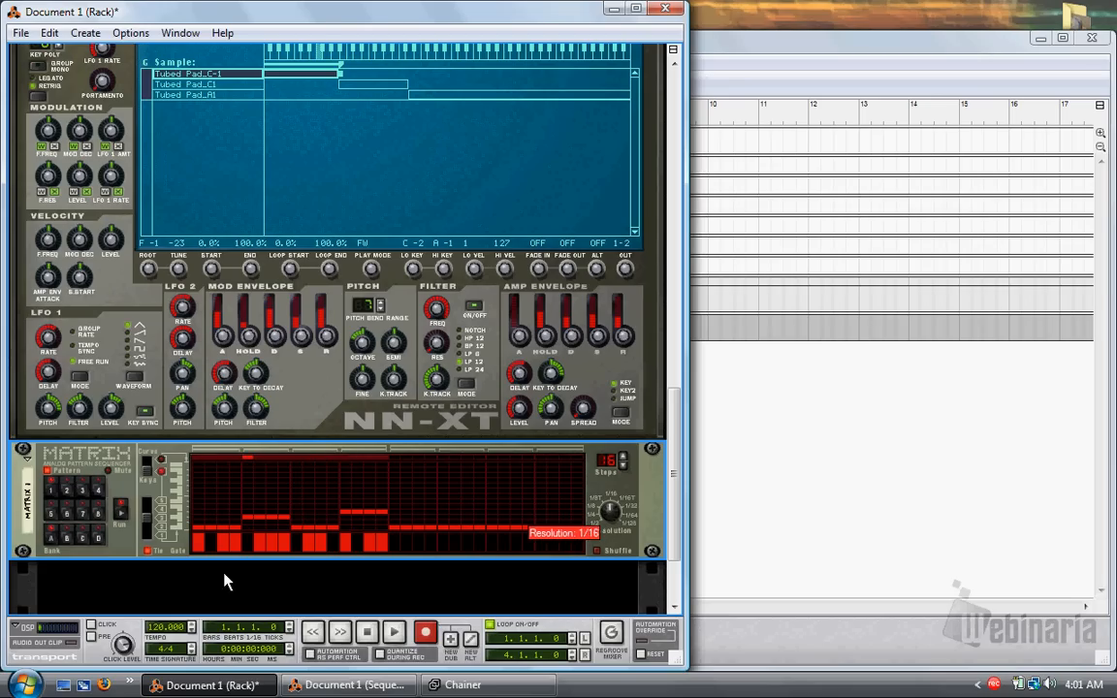
left_click(201, 543)
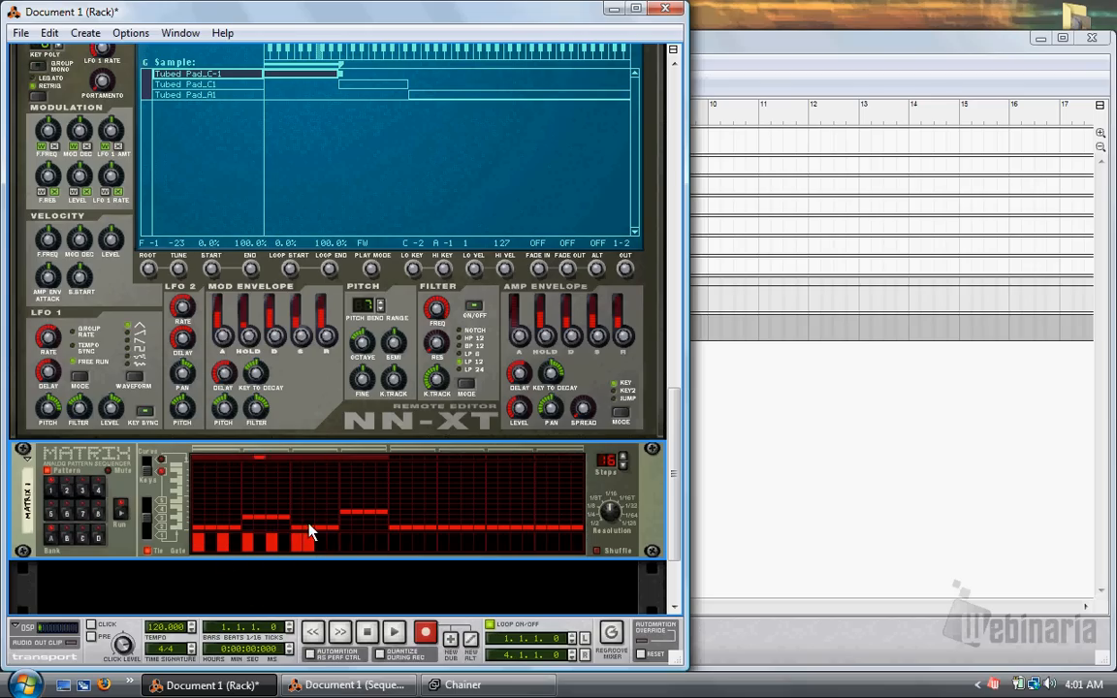
left_click(352, 541)
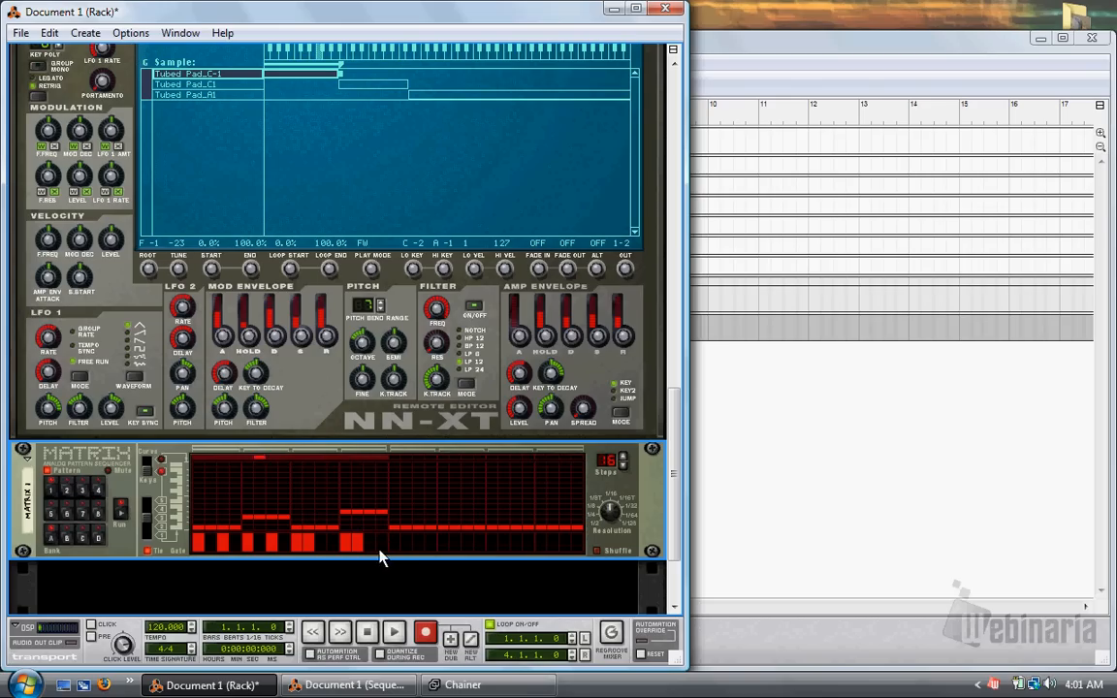
left_click(380, 538)
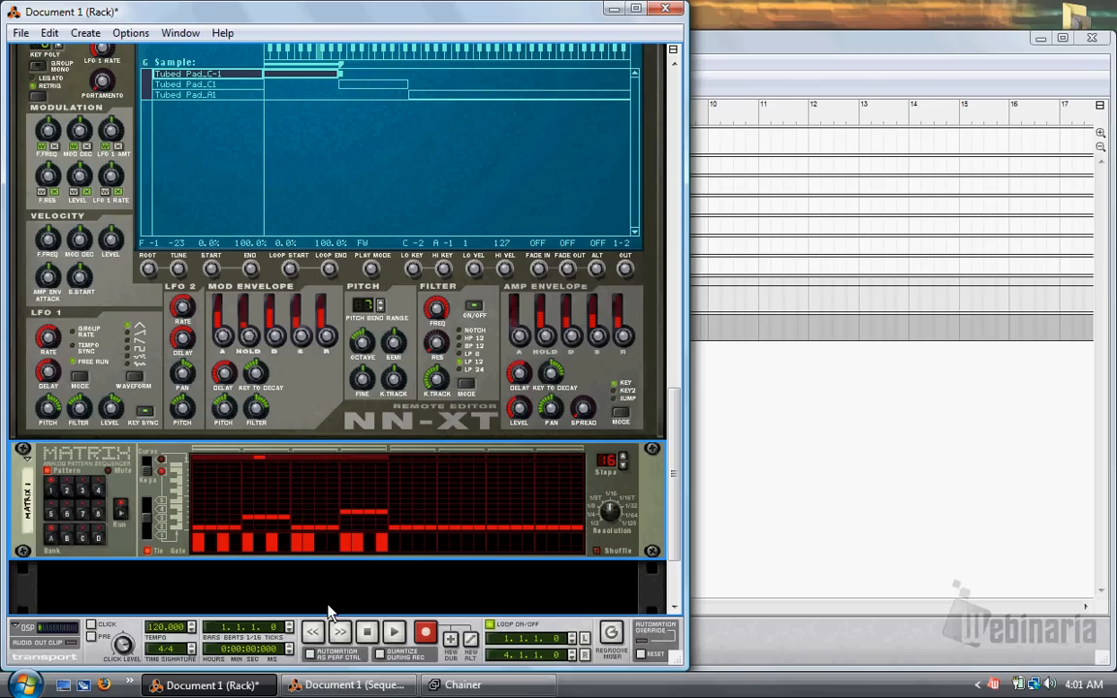
mouse_move(130, 590)
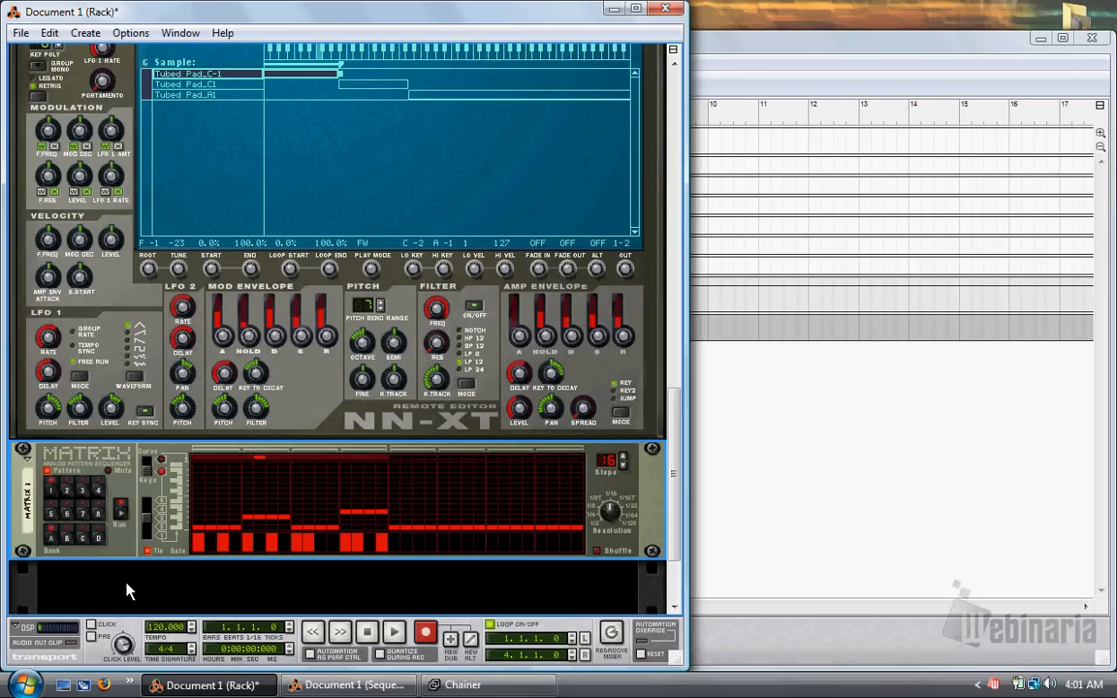
scroll("down", 3)
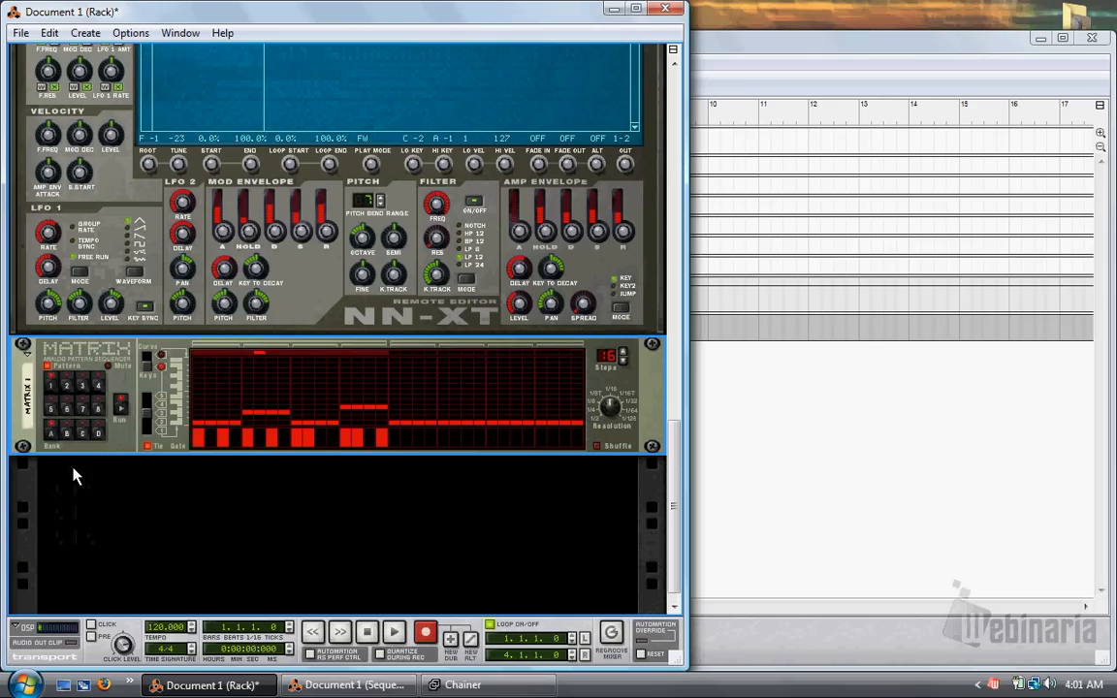
mouse_move(150, 501)
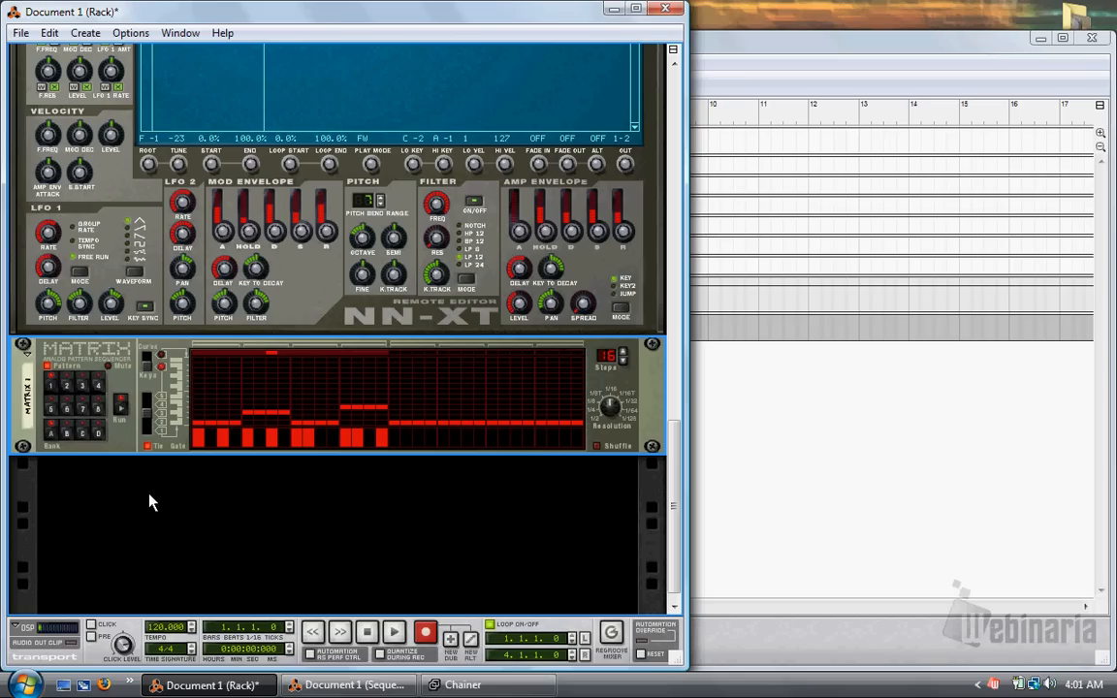
mouse_move(201, 412)
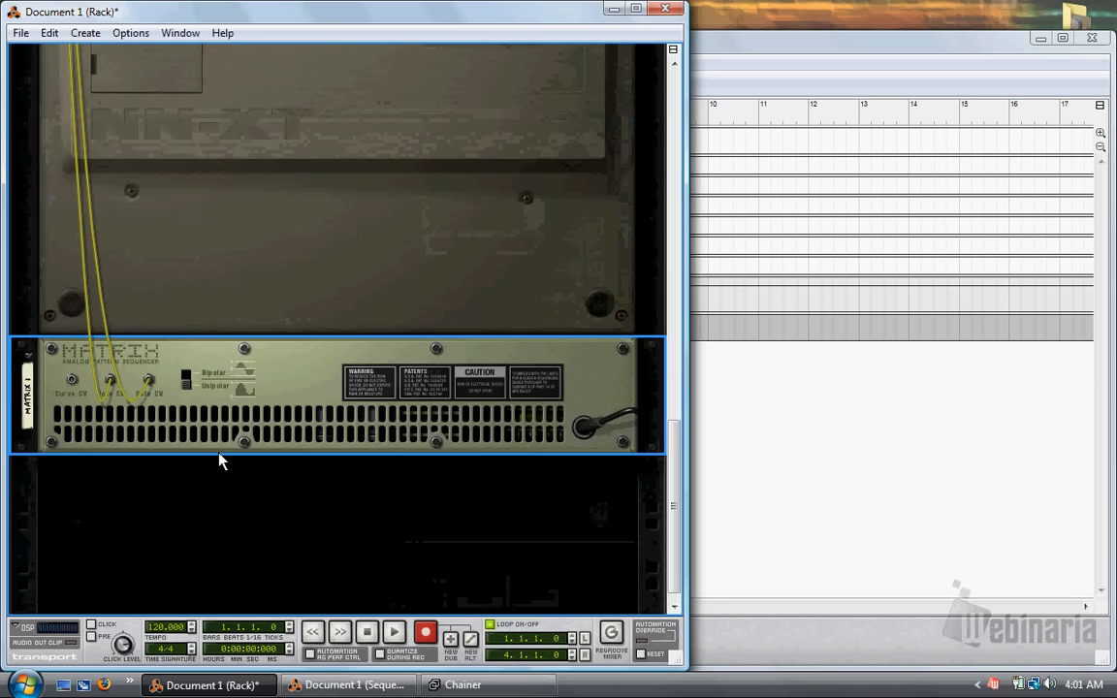
scroll("down", 3)
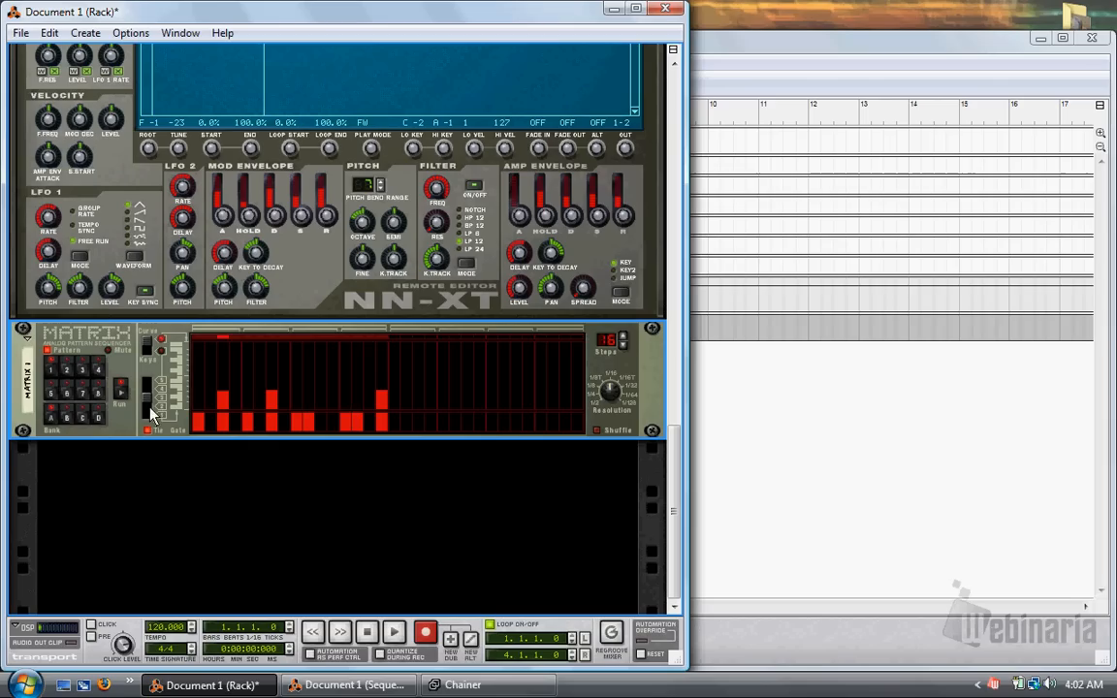
Raise several Matrix gate bars to different heights for accented velocities.
left_click(352, 393)
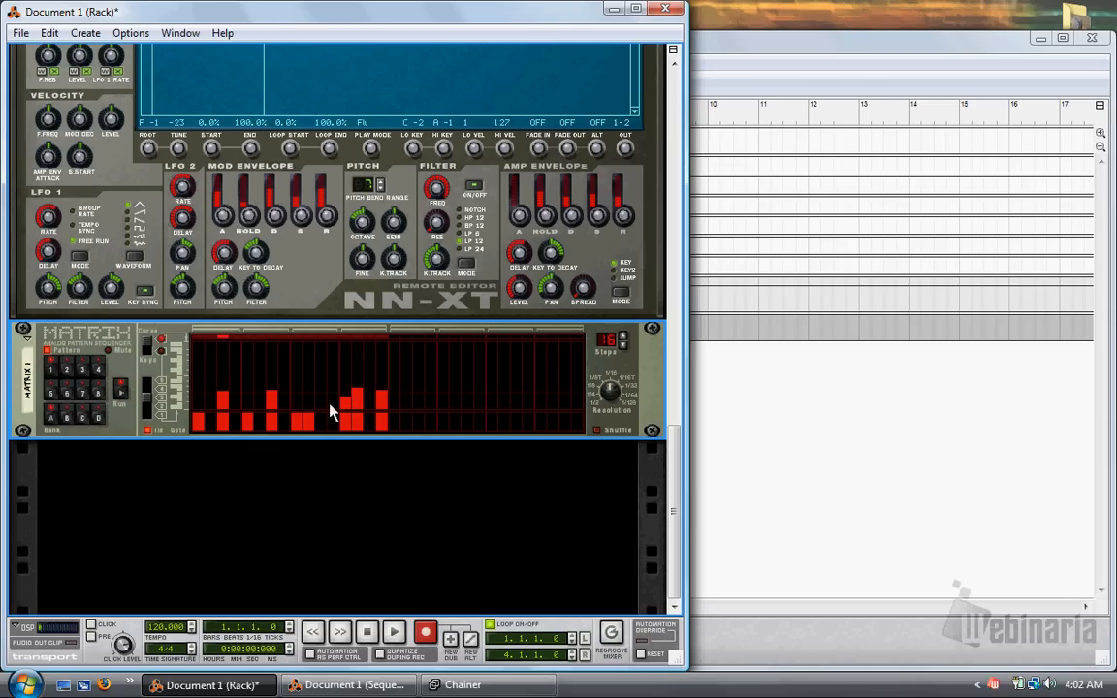
left_click(303, 402)
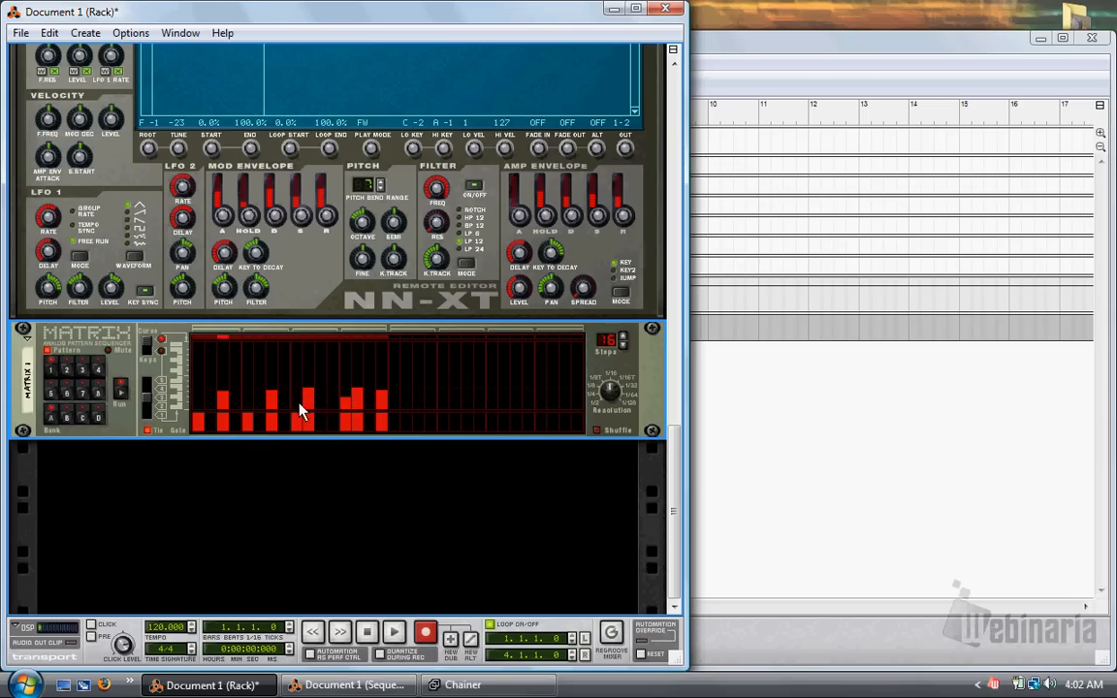
left_click_drag(298, 407, 298, 378)
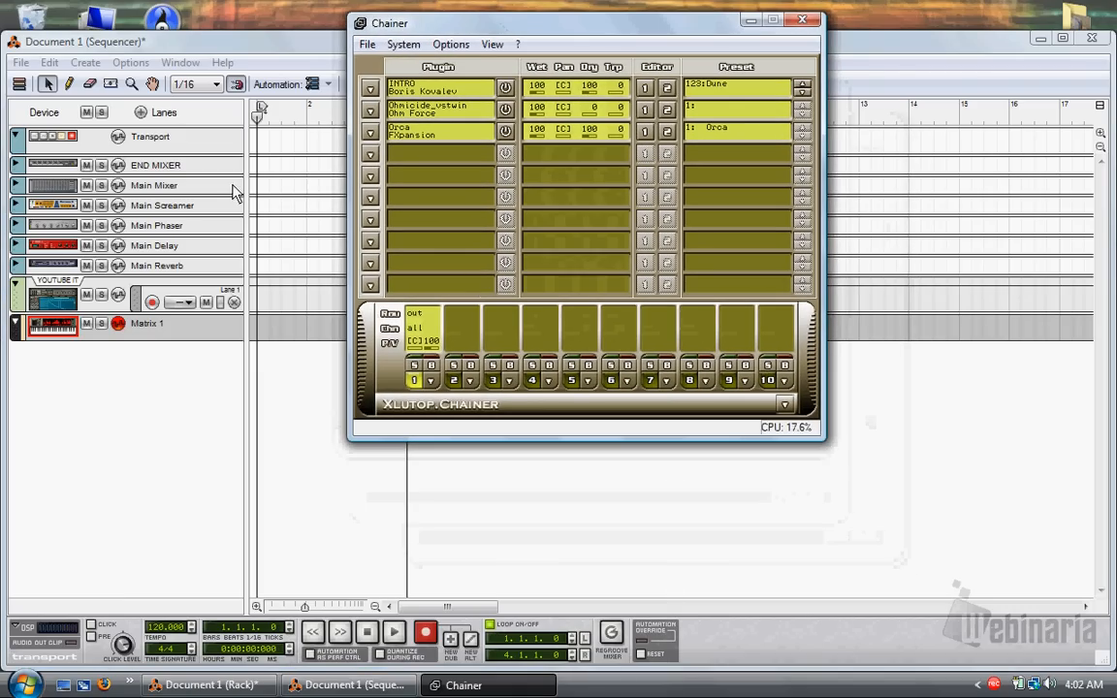
Minimize the Reason sequencer window and the Chainer window to reveal the desktop.
left_click(802, 19)
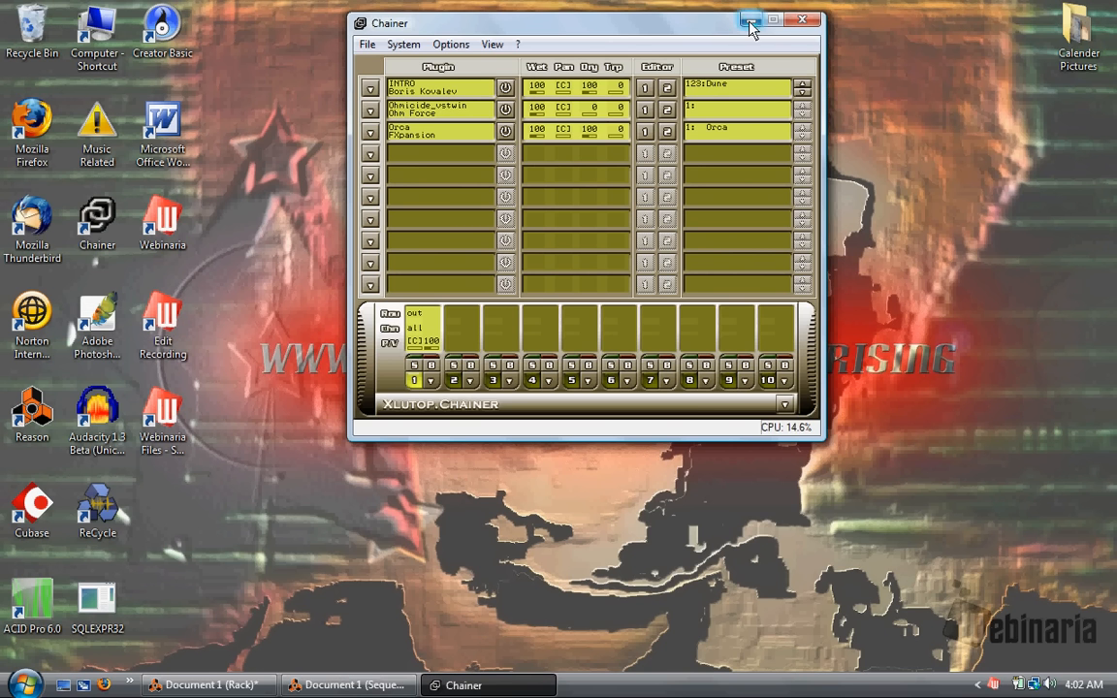
left_click(751, 19)
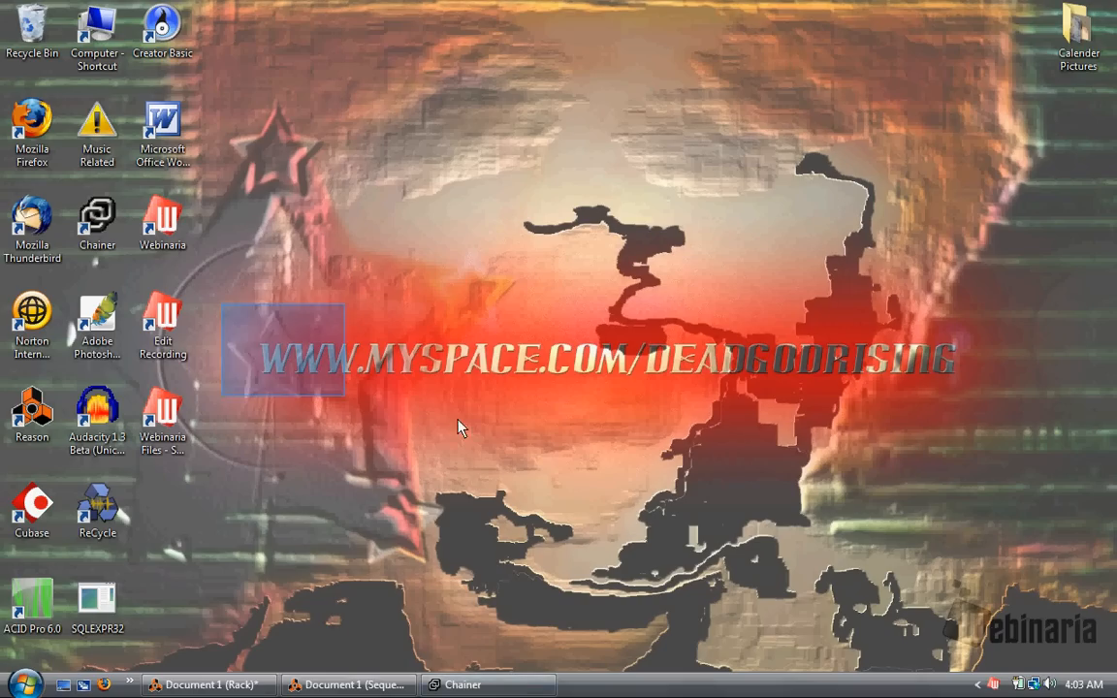